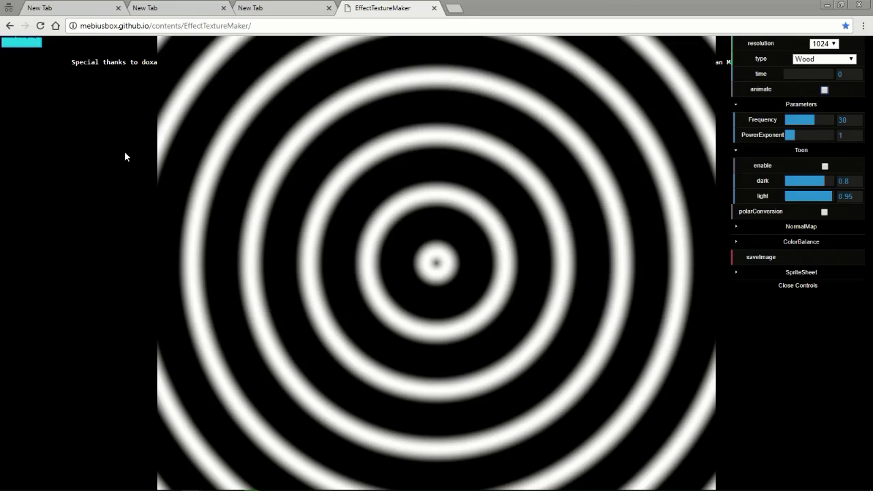
mouse_move(239, 52)
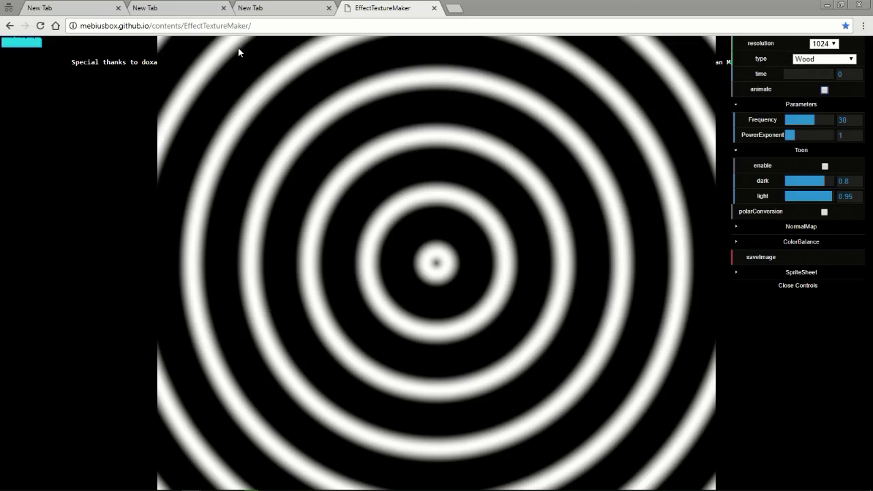
mouse_move(437, 124)
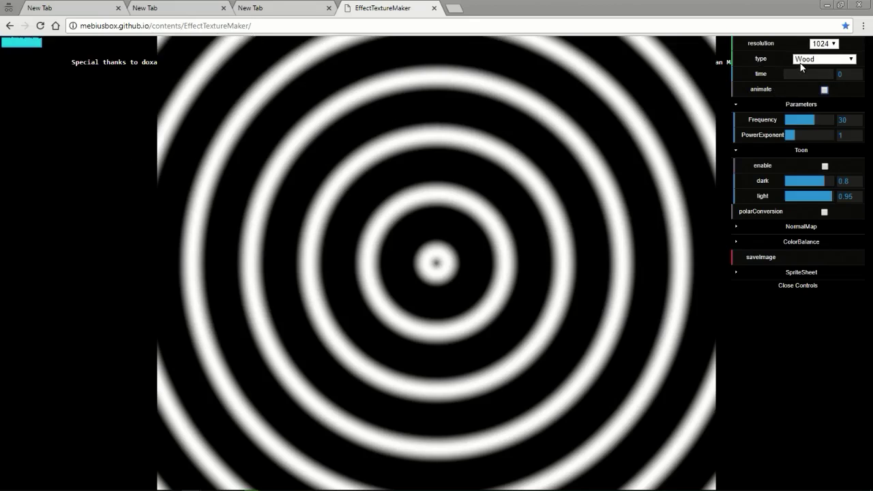
Step: Keep the Wood ring texture, turn on animate and drop its resolution to 256
click(824, 58)
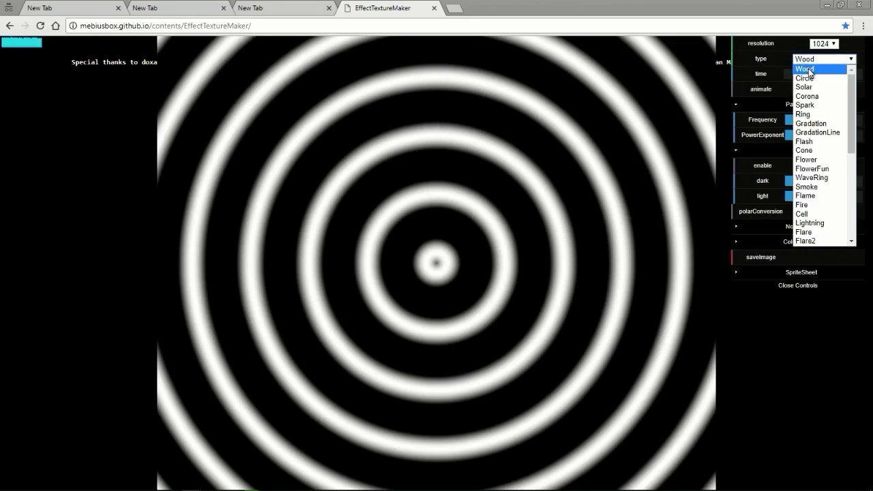
click(805, 68)
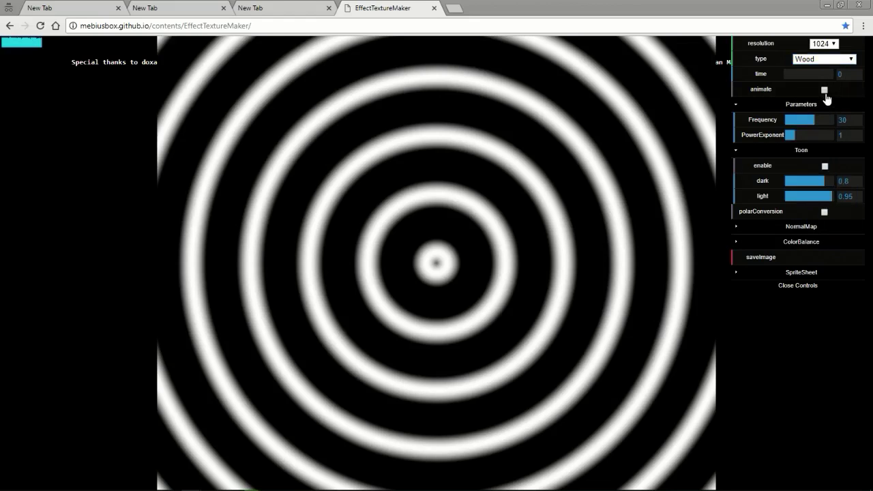
click(823, 90)
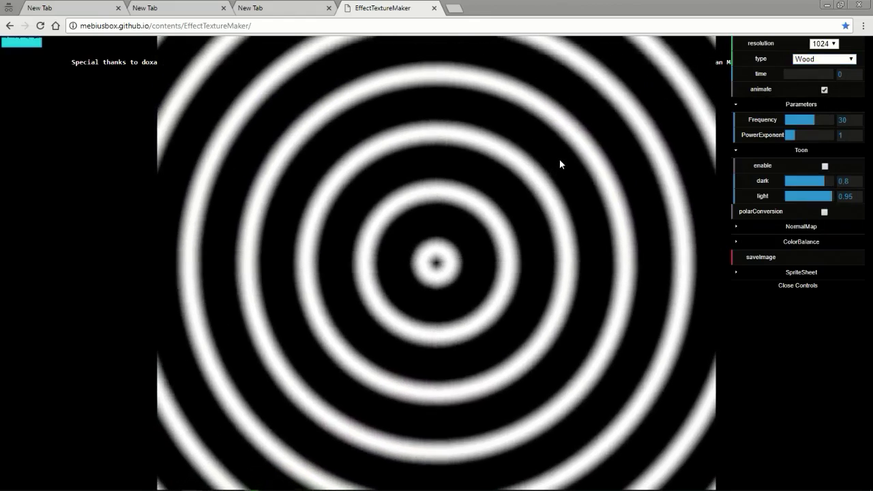
click(823, 43)
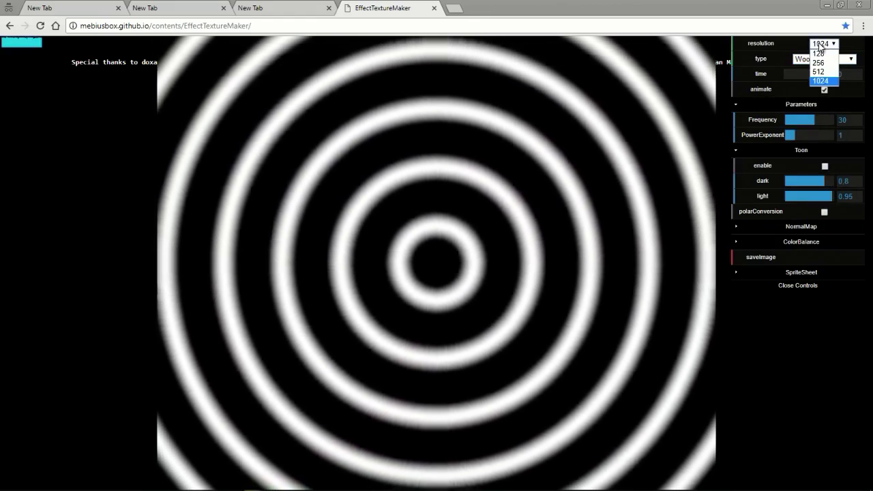
click(818, 71)
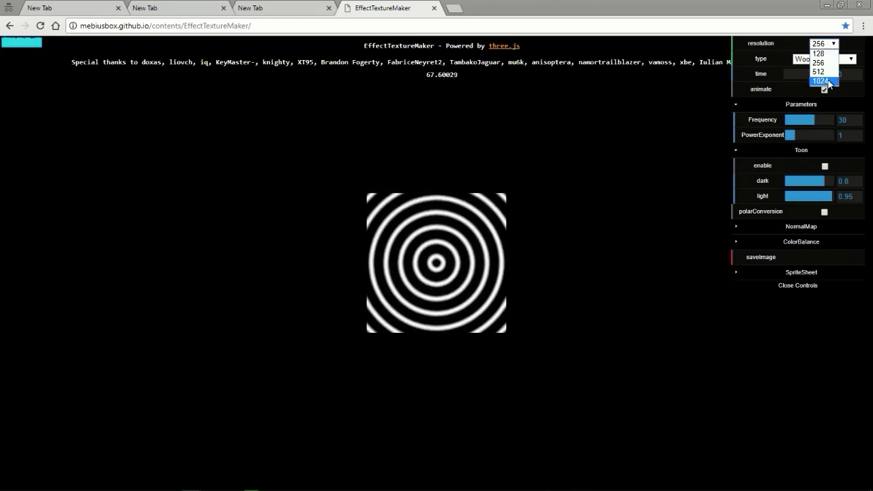
Step: Restore 1024 resolution and step through Circle and Solar to an animated Corona texture
click(820, 80)
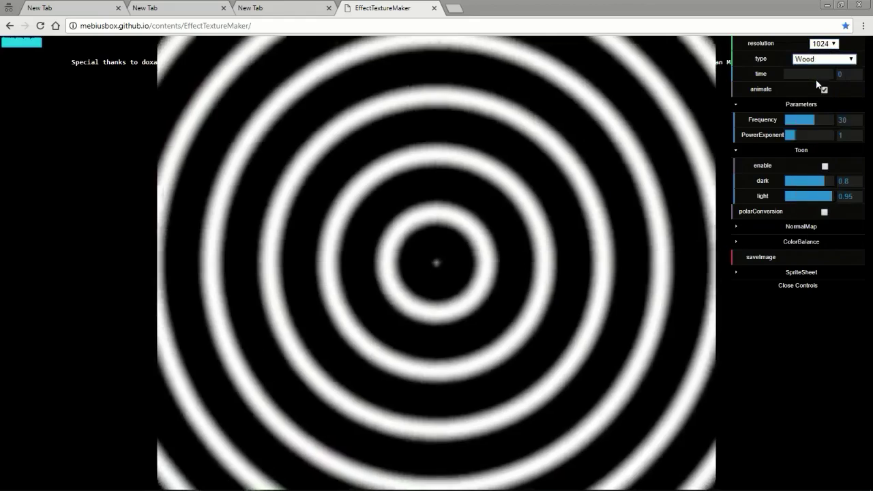
click(823, 58)
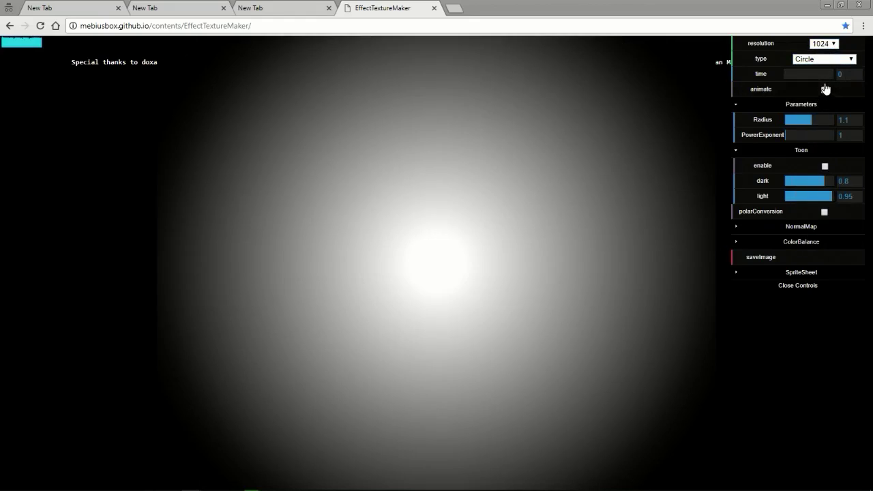
click(824, 58)
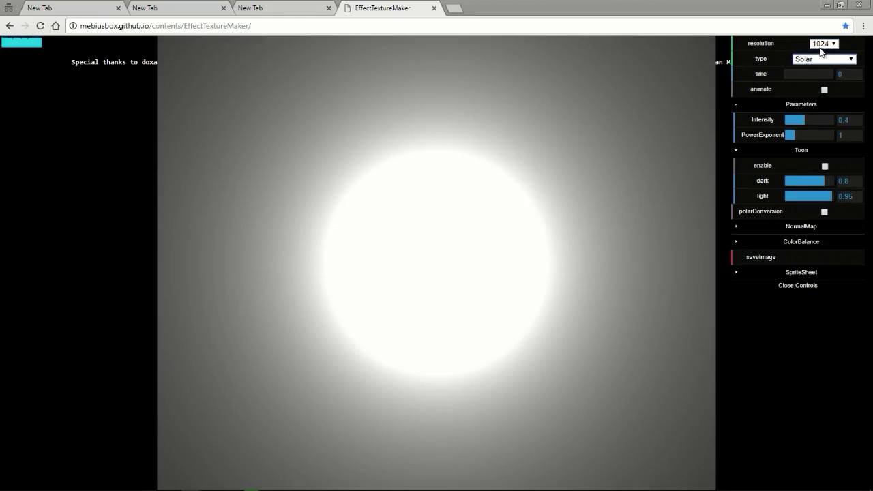
click(824, 59)
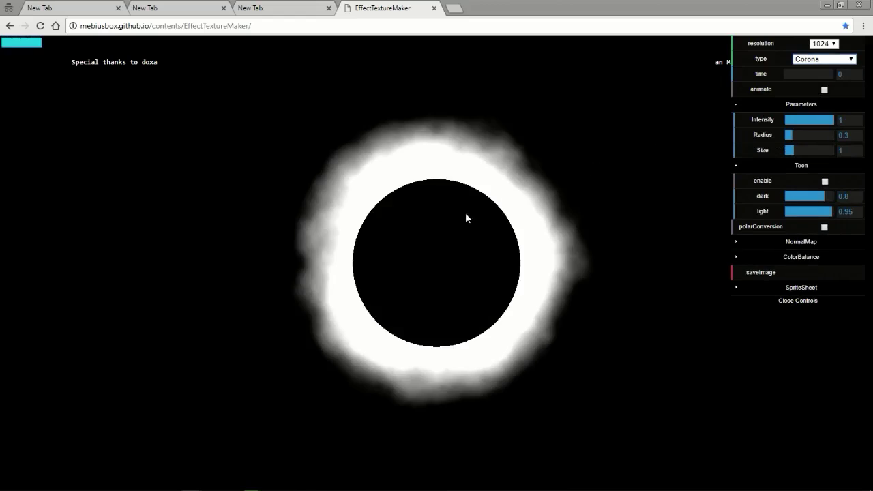
click(824, 90)
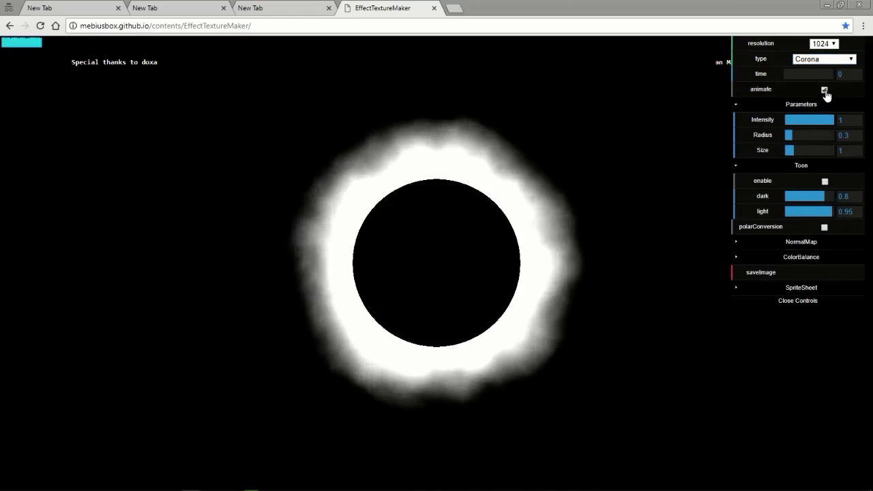
Step: Tune the Corona to intensity 0.2, dark-centre radius 0.07 and size 1.1
drag(830, 120, 791, 120)
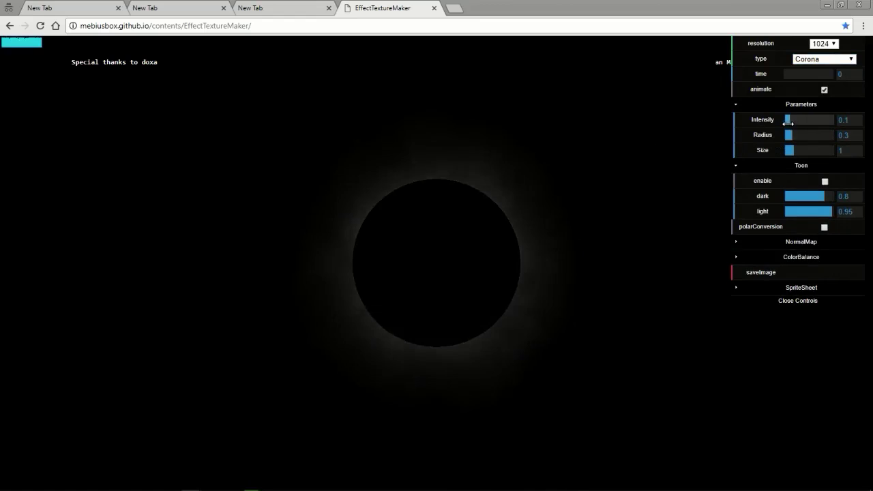
drag(789, 120, 792, 120)
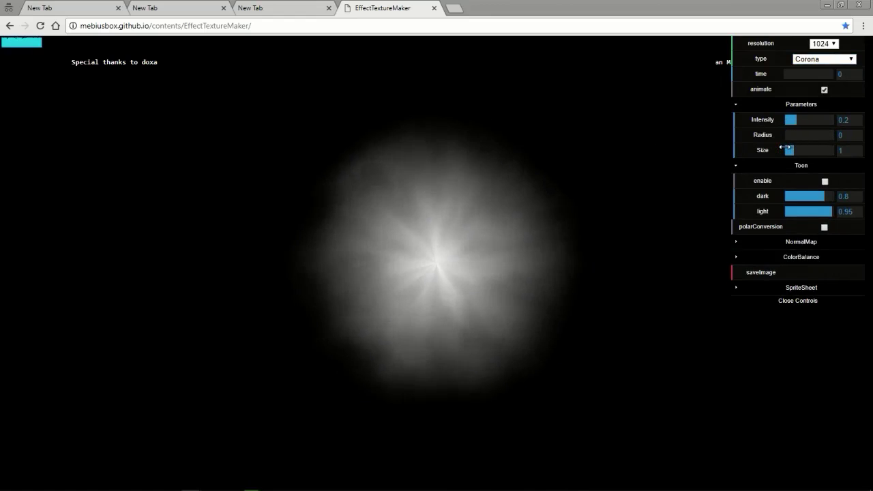
drag(788, 136, 795, 135)
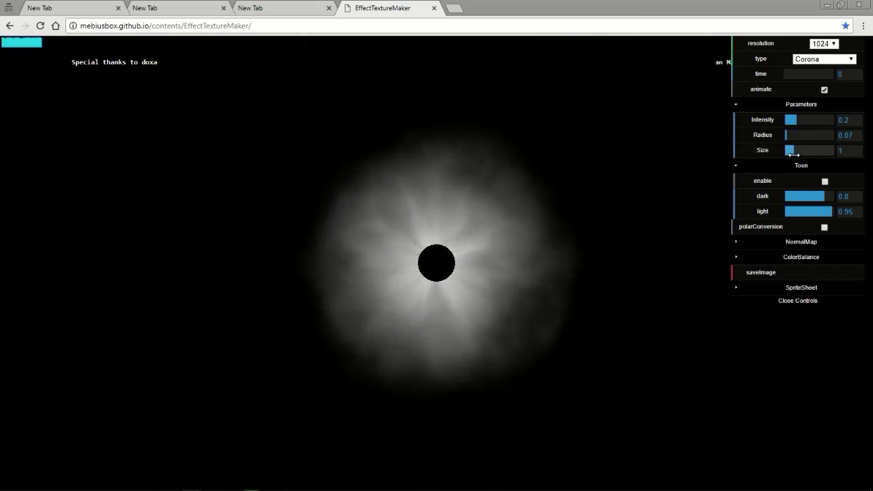
drag(789, 150, 794, 150)
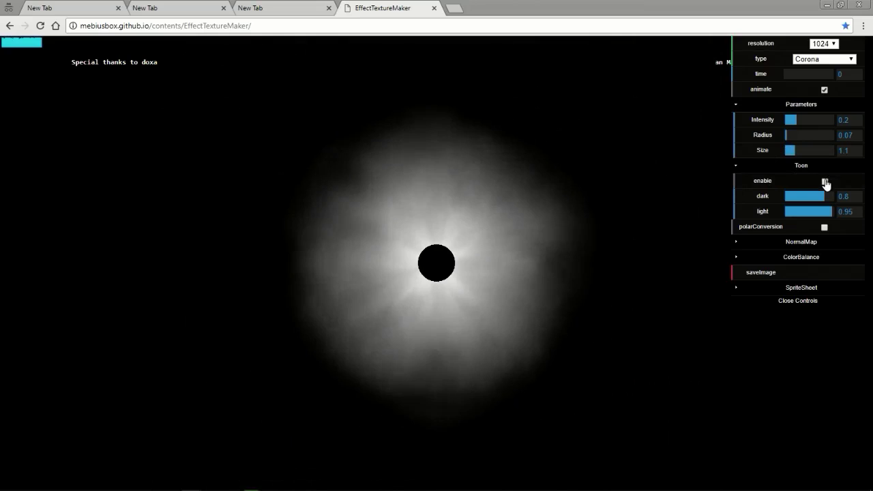
click(824, 180)
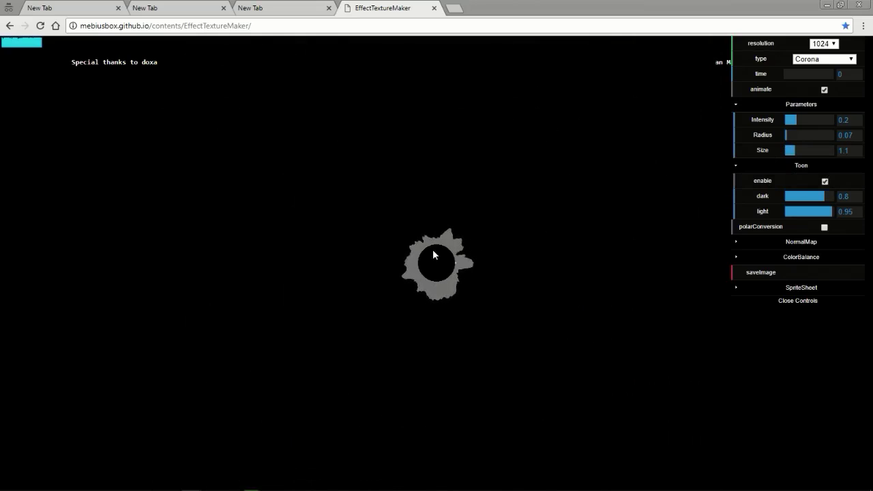
drag(791, 135, 797, 135)
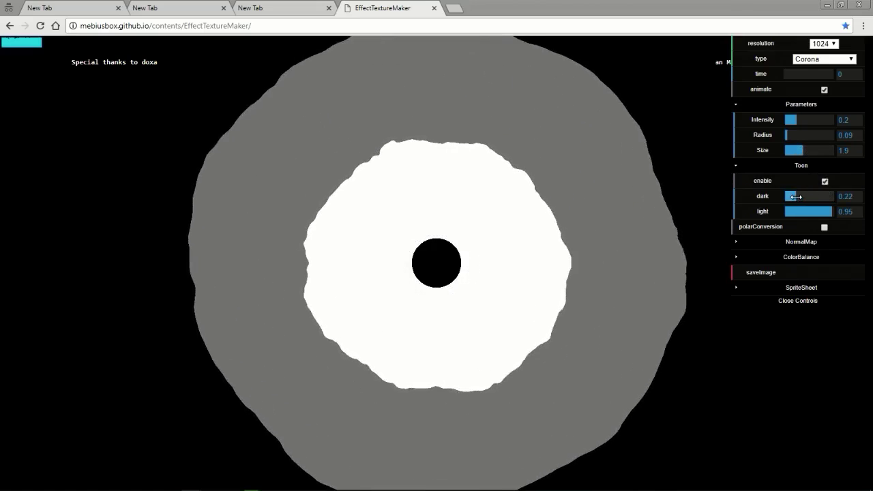
drag(793, 196, 818, 197)
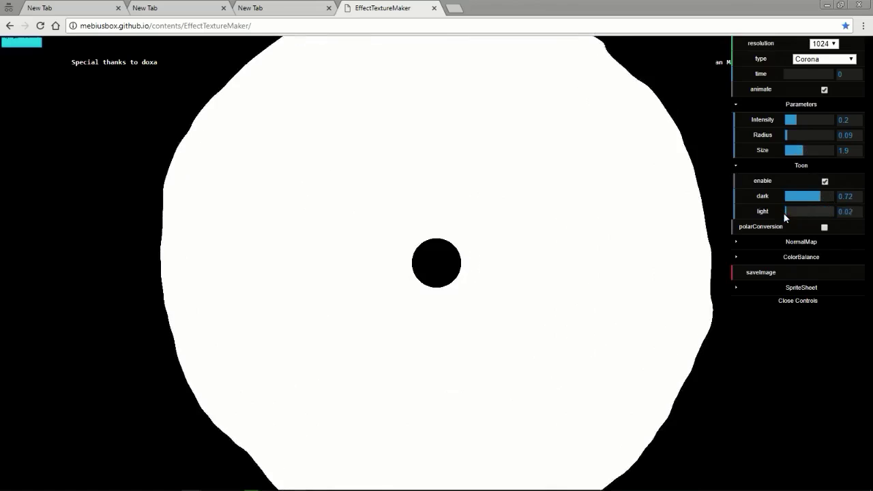
drag(788, 210, 830, 210)
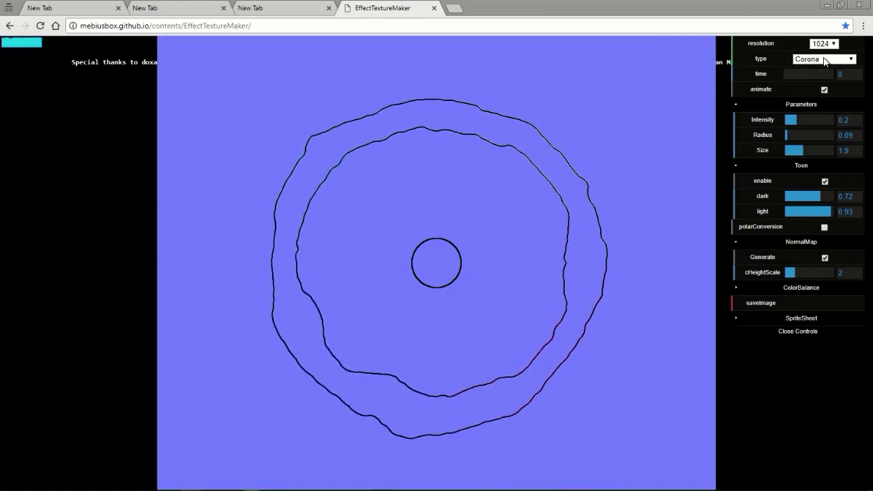
click(824, 180)
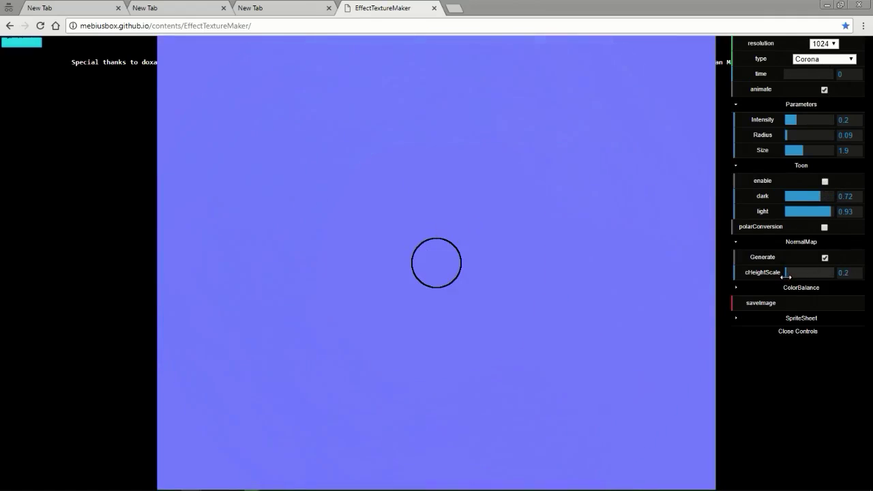
drag(791, 273, 839, 273)
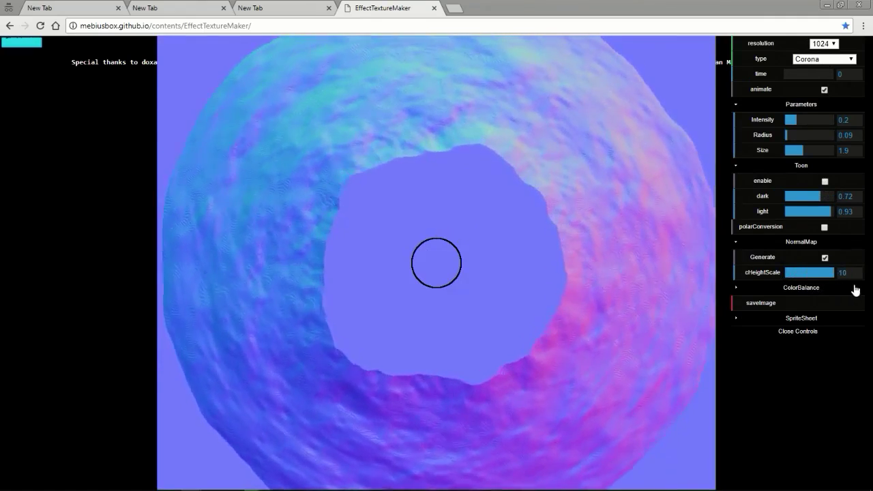
drag(839, 273, 791, 273)
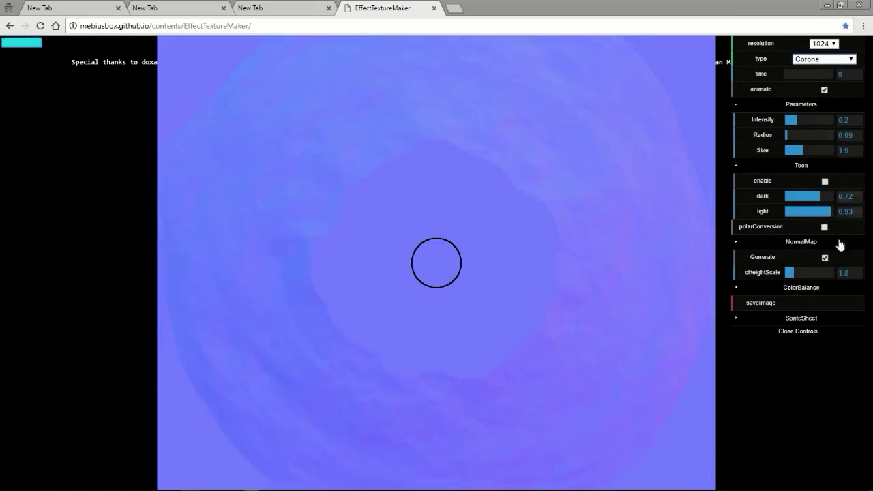
click(824, 257)
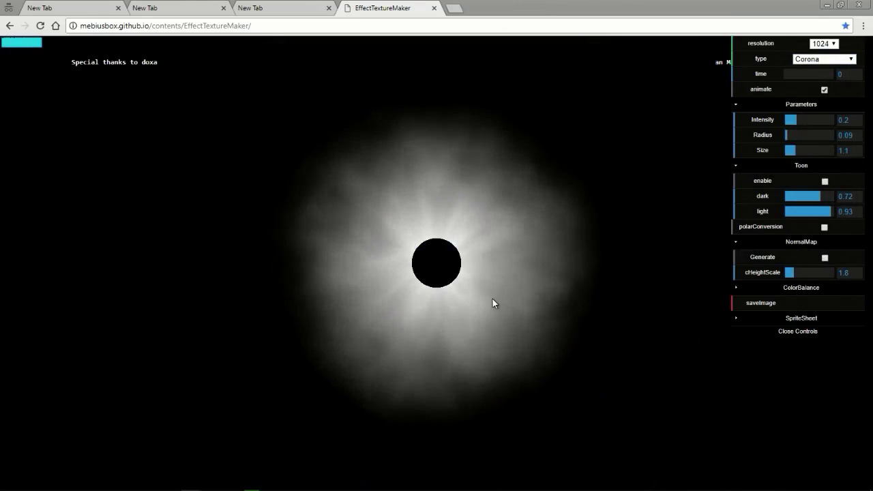
Step: Export the Corona as a sprite sheet, then again with dimension 3, opening both in new tabs
click(800, 318)
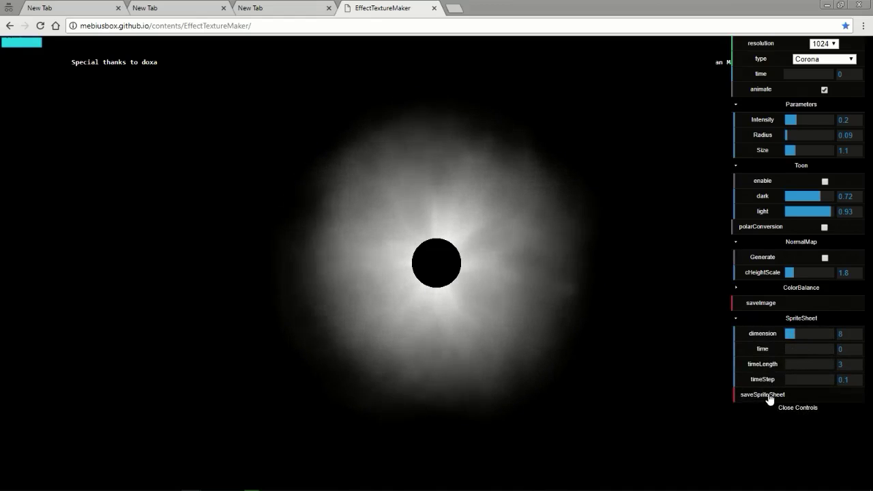
click(762, 394)
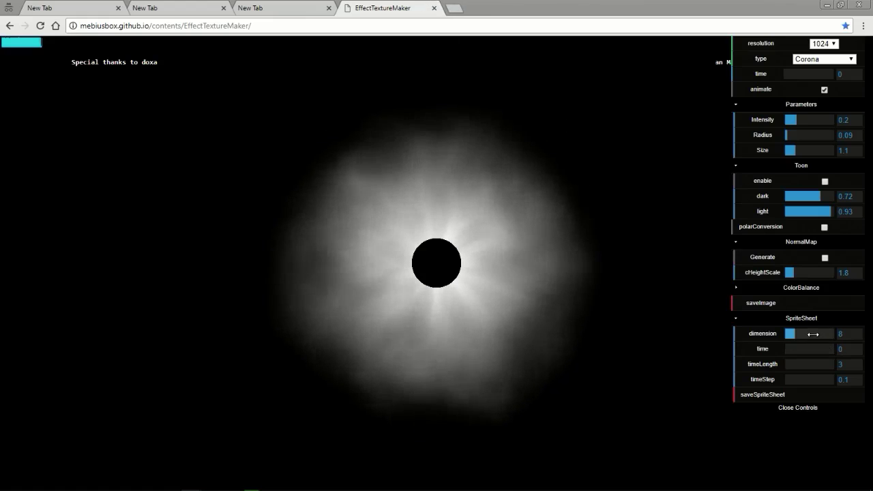
click(840, 333)
text(2)
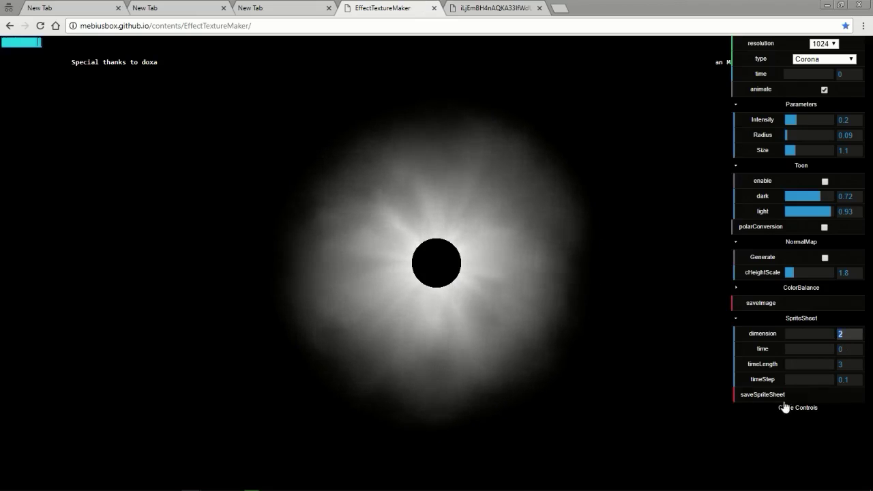
click(761, 394)
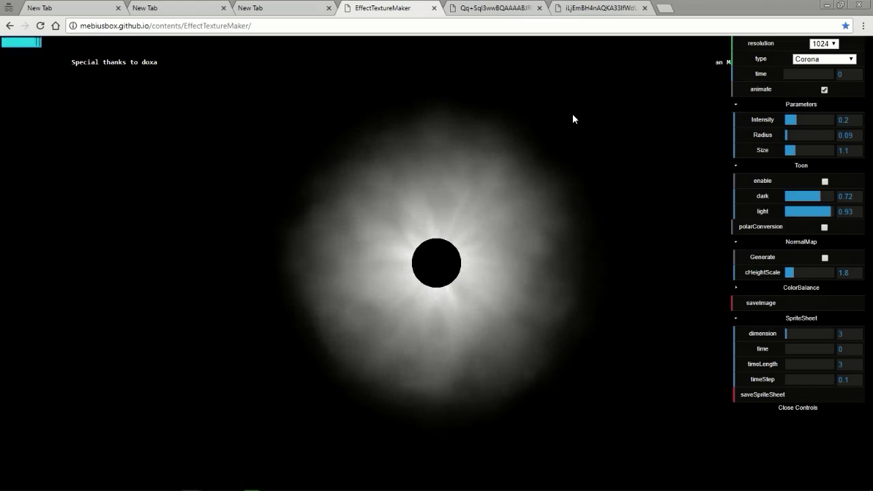
Step: Preview an animated Spark texture, then a Ring with a smaller radius
click(824, 58)
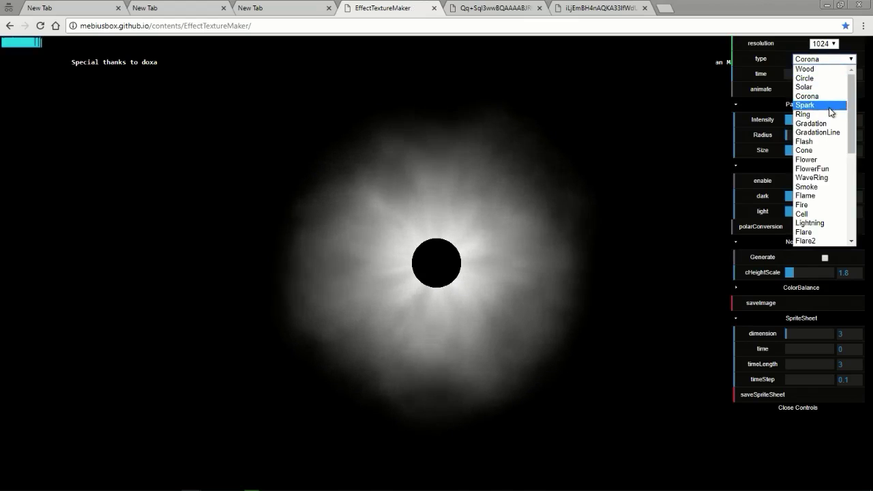
click(805, 105)
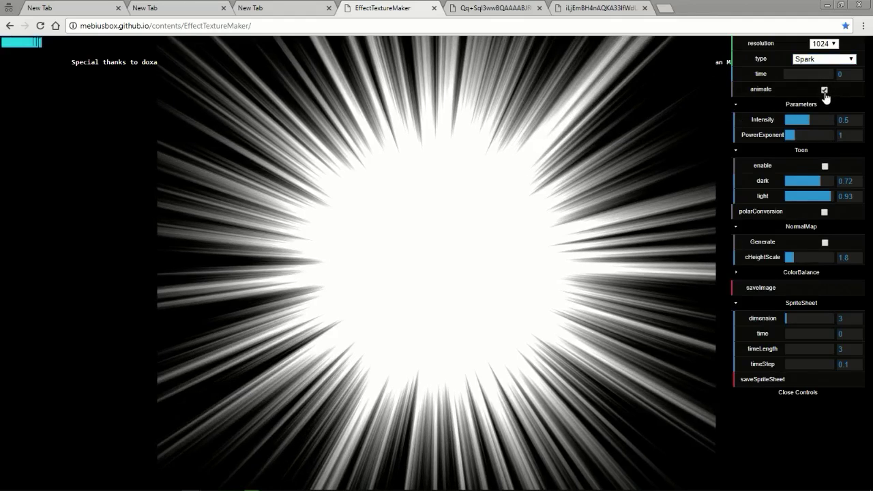
click(824, 90)
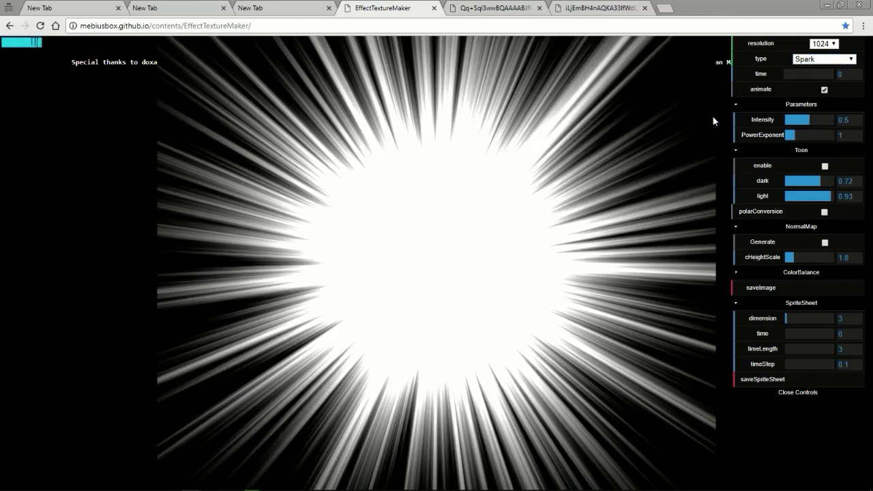
mouse_move(810, 117)
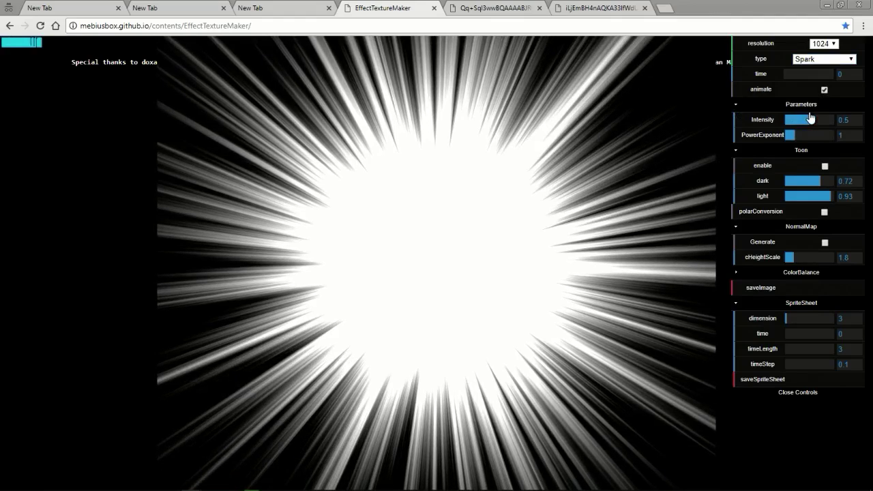
click(824, 59)
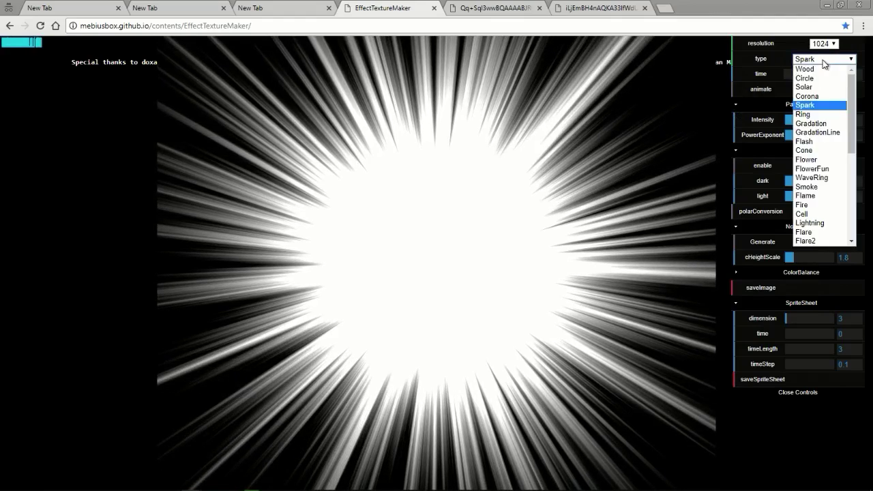
click(802, 114)
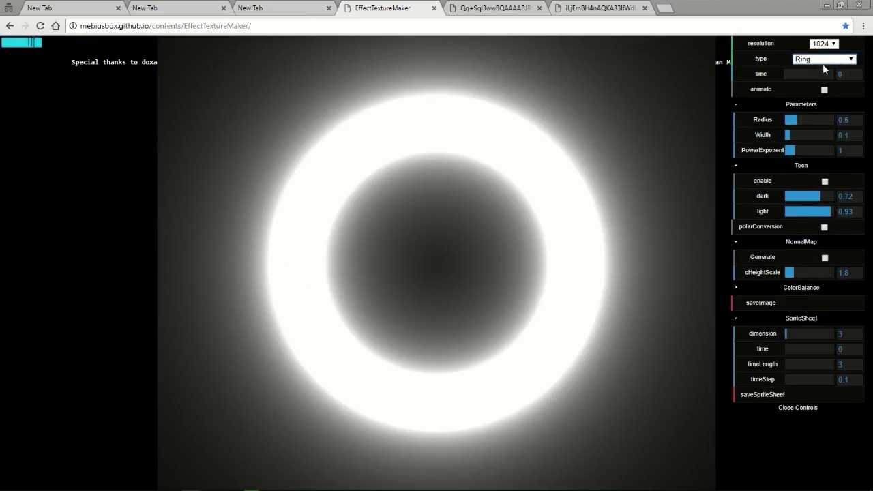
drag(818, 120, 788, 120)
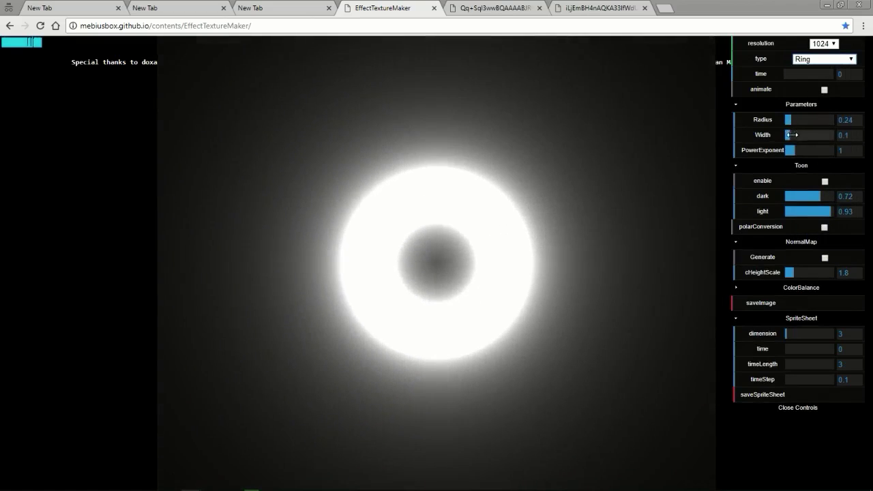
Step: Preview Gradation, then an animated Flash with its ray frequency lowered and raised
click(824, 59)
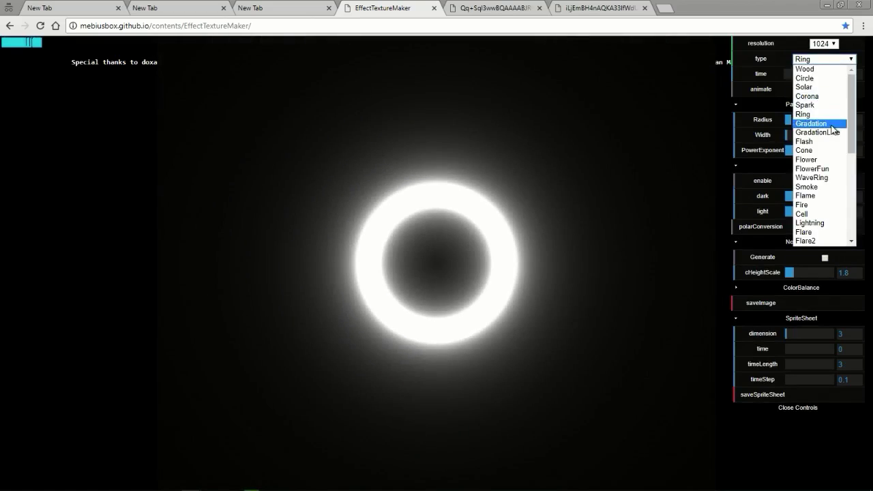
click(810, 123)
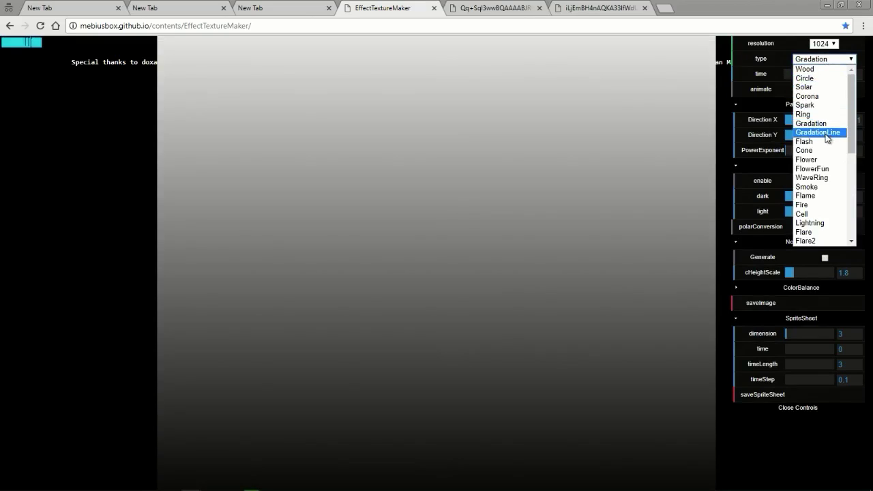
click(803, 141)
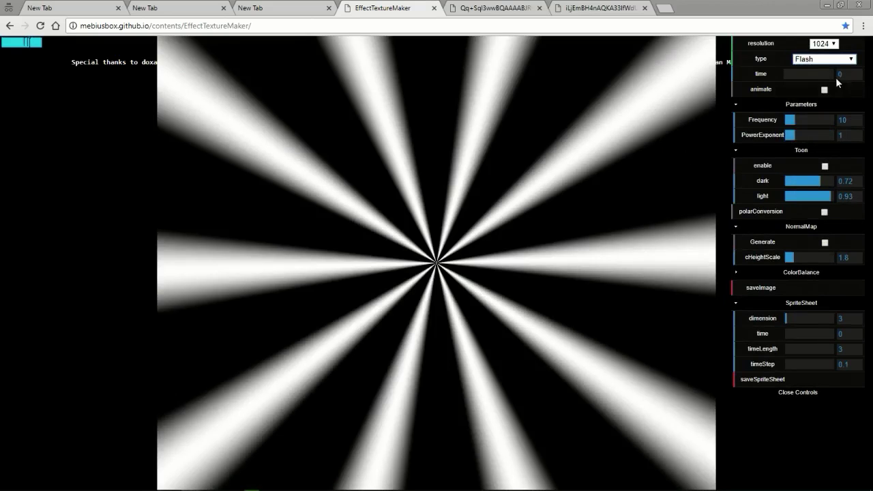
click(824, 90)
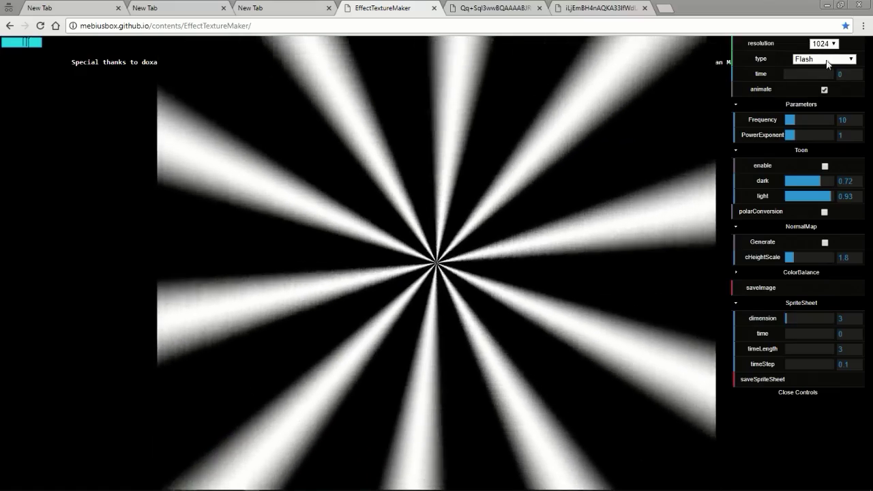
drag(845, 120, 788, 120)
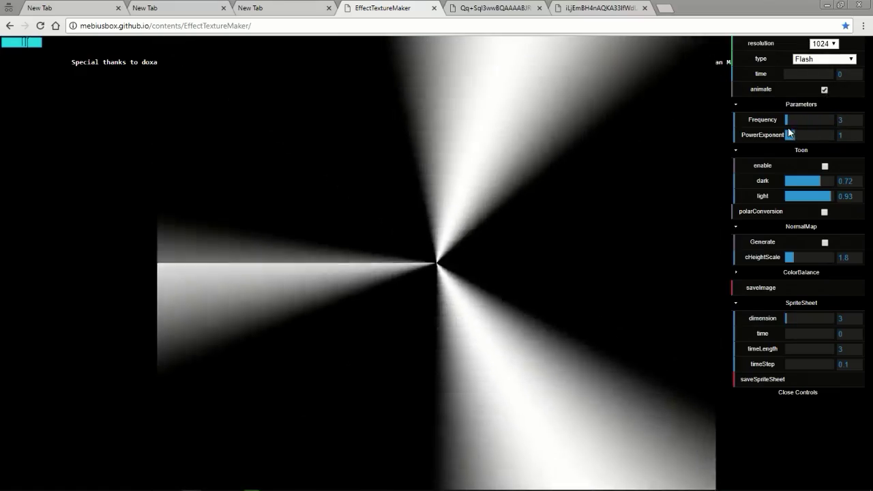
drag(789, 120, 797, 120)
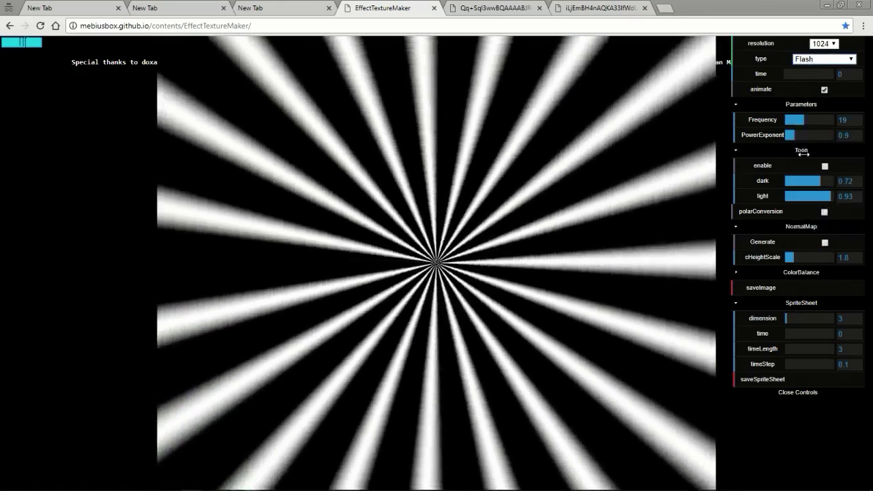
Step: Preview Cone, then Flower with the petal count reduced and increased again
click(823, 59)
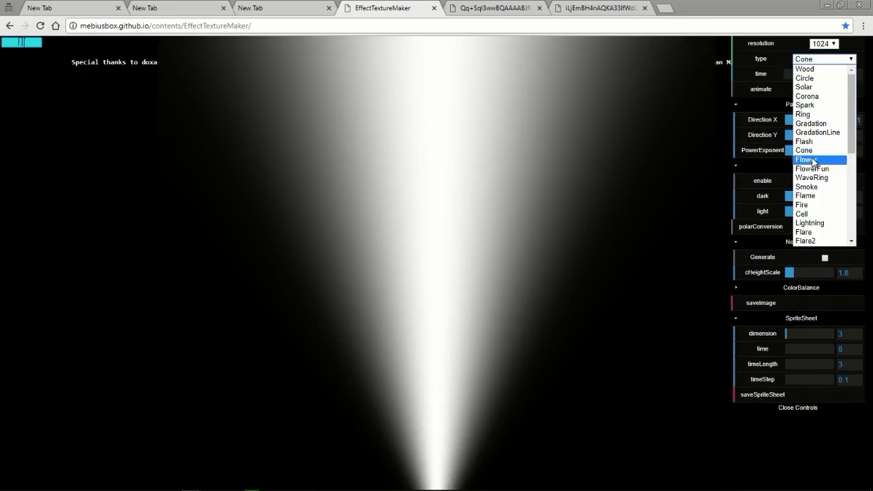
click(804, 160)
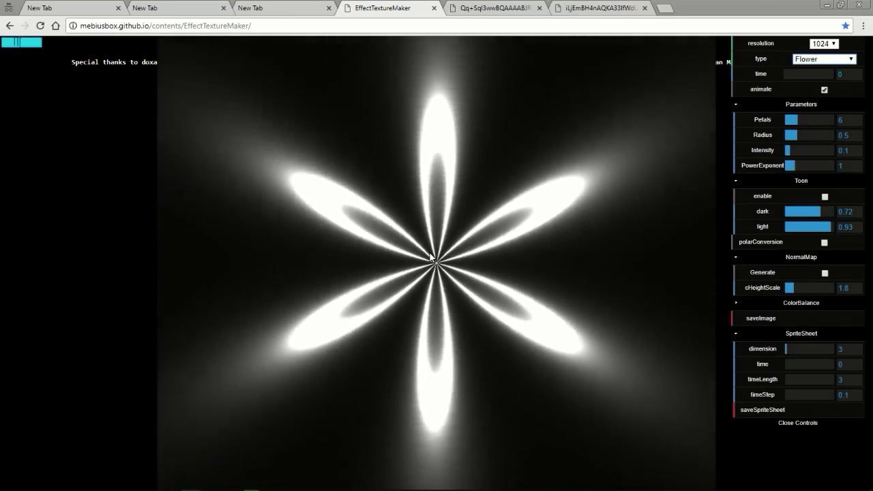
drag(825, 120, 790, 120)
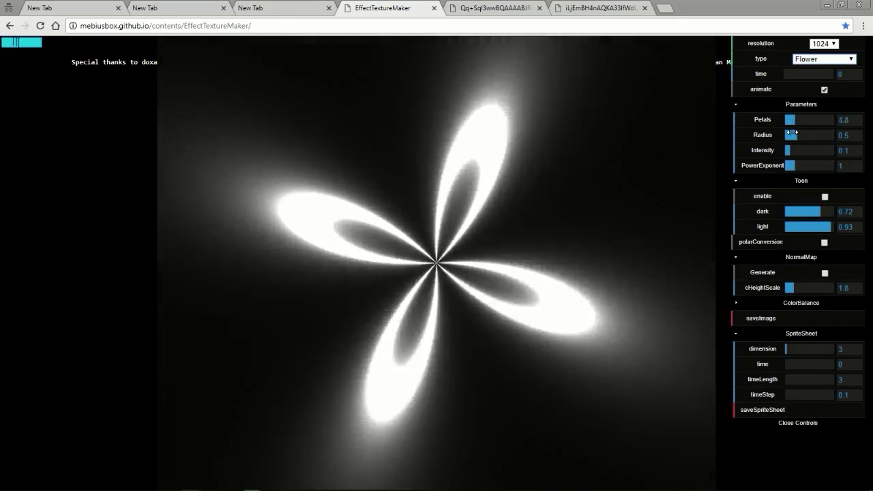
drag(790, 120, 802, 120)
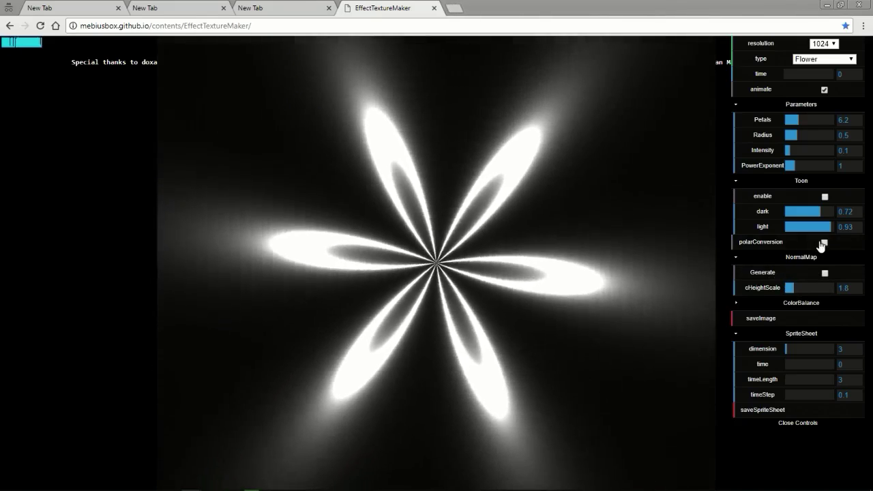
Step: Preview FlowerFun, then tune a thick WaveRing with lower frequency and adjusted width
click(824, 58)
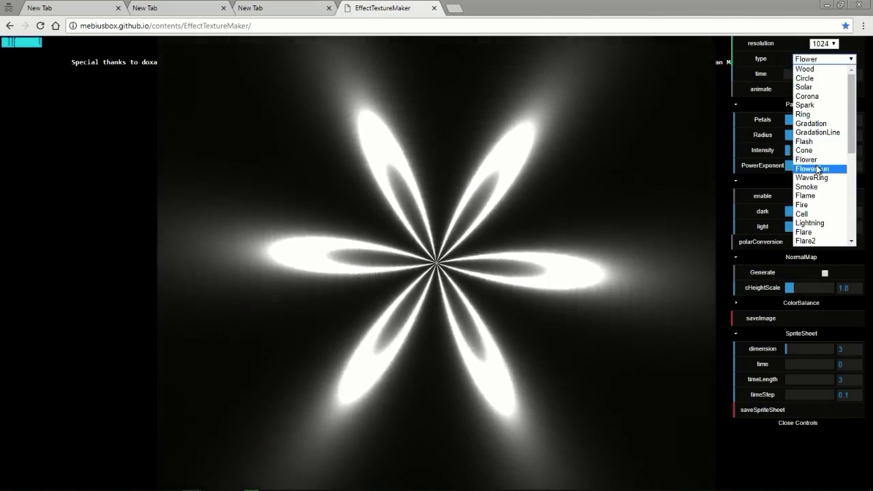
click(813, 170)
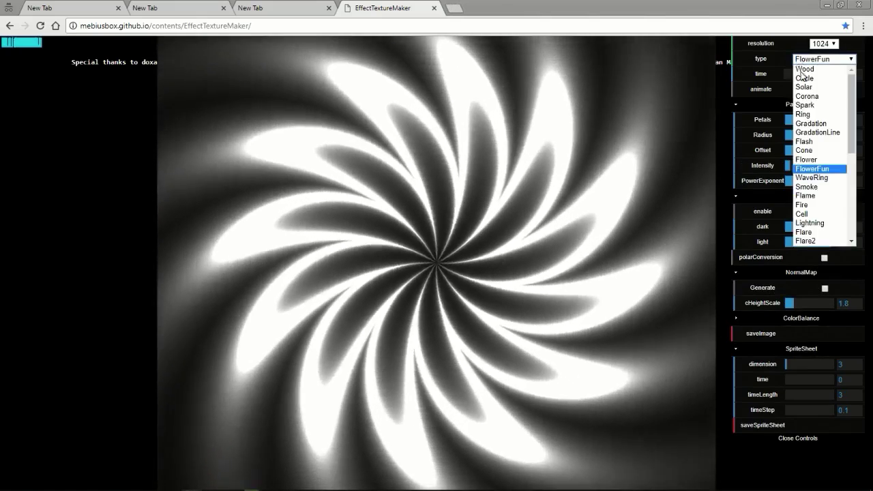
click(811, 177)
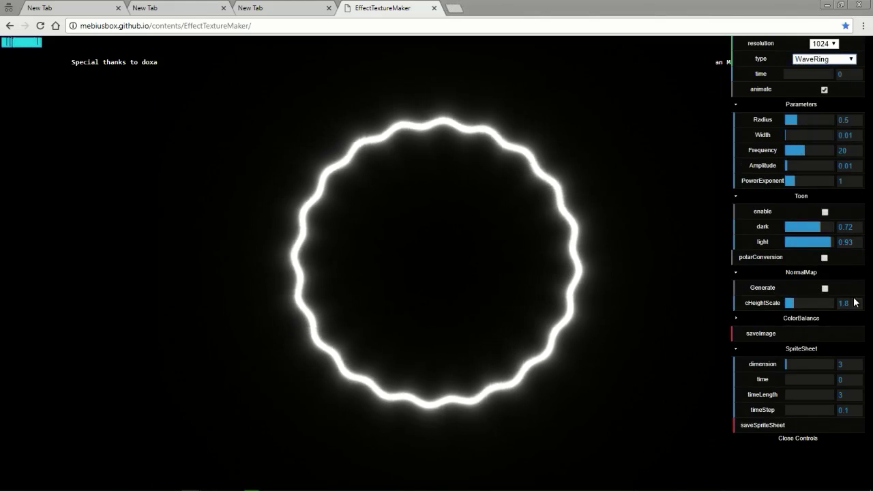
drag(791, 150, 799, 150)
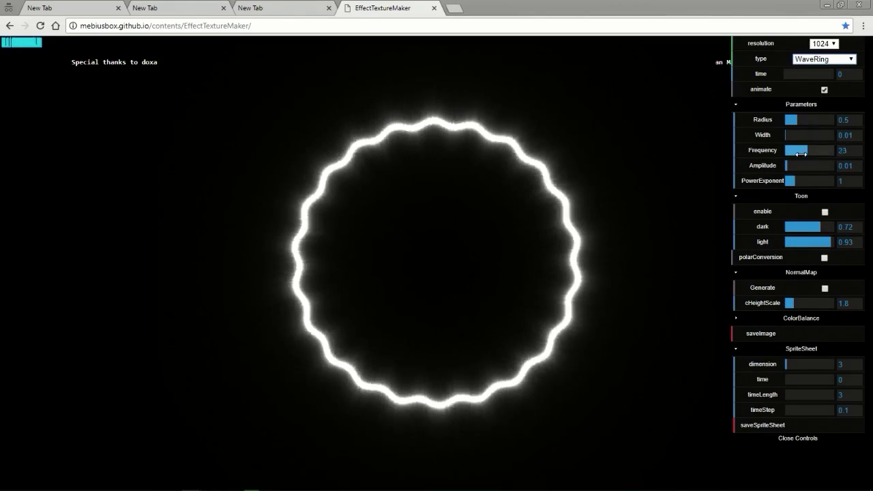
drag(802, 150, 788, 150)
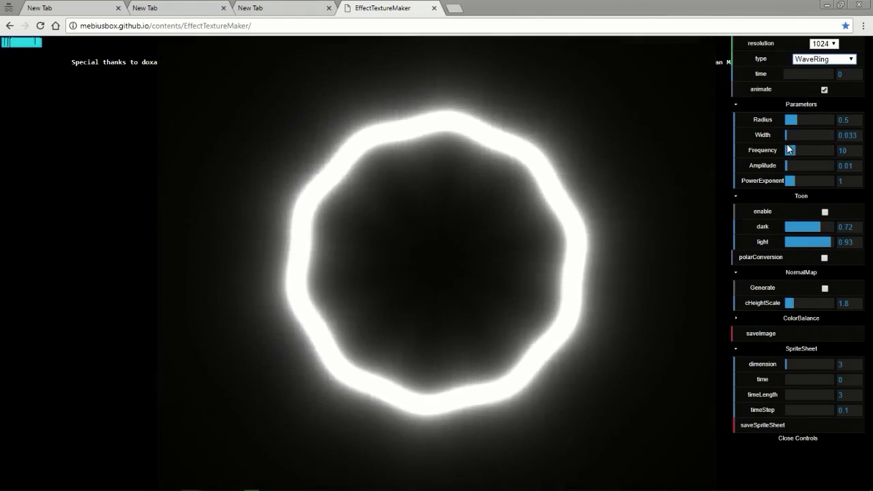
drag(791, 135, 786, 135)
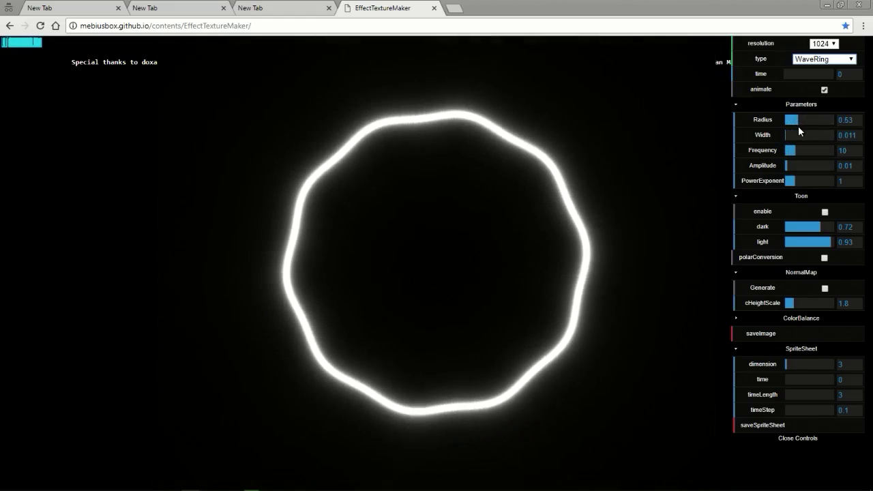
drag(807, 135, 788, 135)
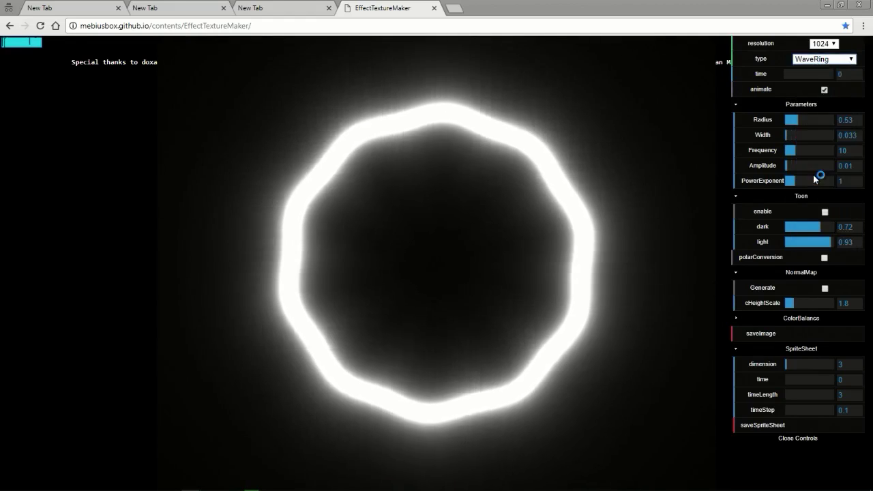
click(824, 59)
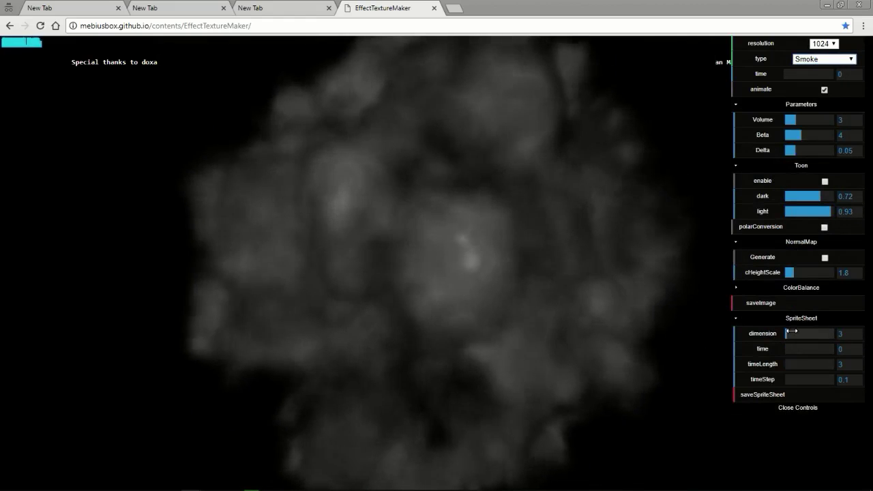
Step: Raise the Smoke texture's beta and bring its volume down to 1 for faint smoke
drag(794, 333, 791, 332)
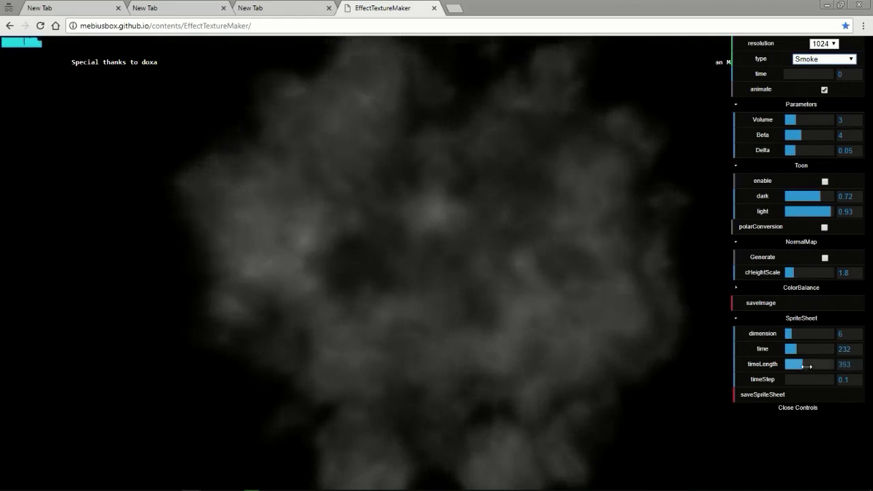
drag(807, 135, 825, 135)
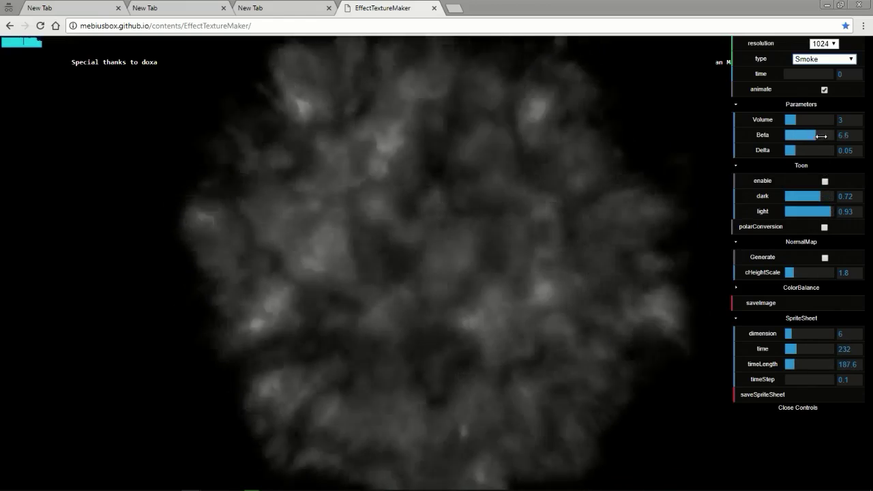
drag(789, 120, 829, 120)
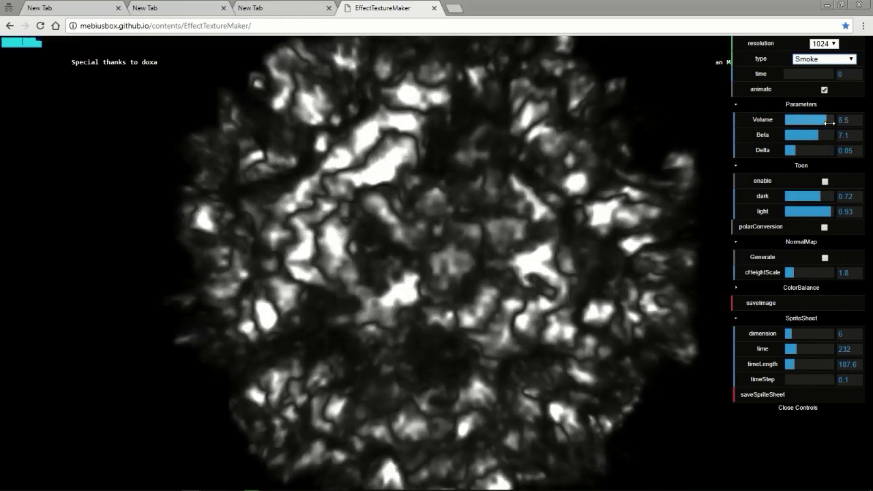
drag(830, 120, 784, 120)
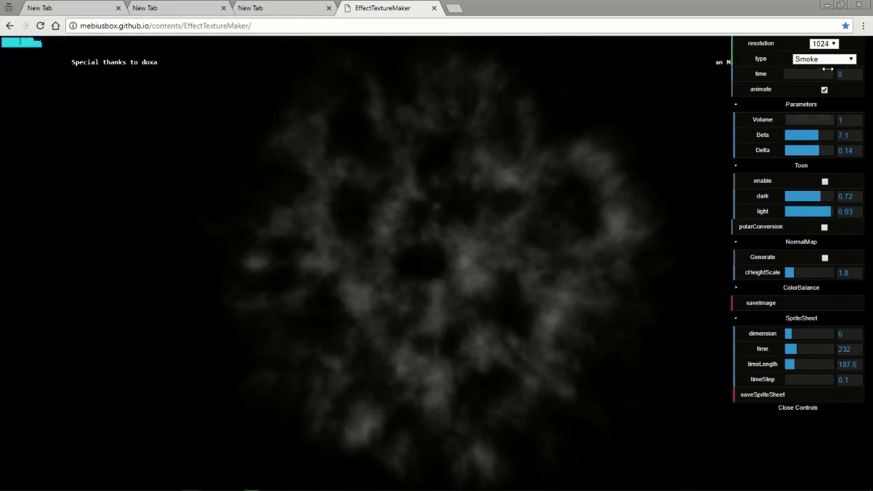
click(823, 59)
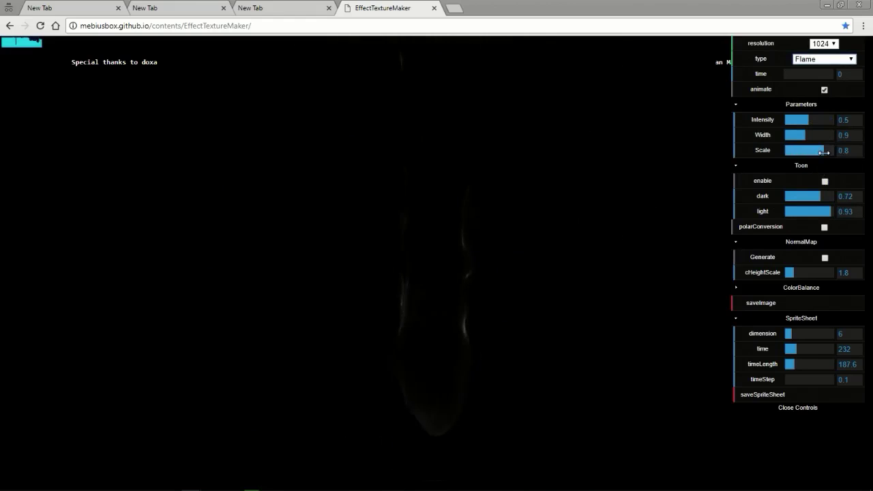
Step: Shrink the Flame scale to 0.6, then switch the texture to Fire
drag(818, 150, 797, 150)
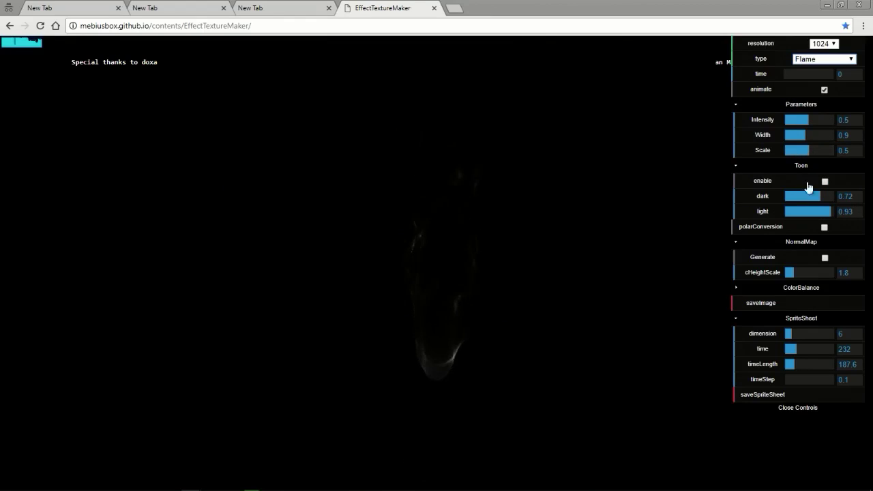
mouse_move(824, 255)
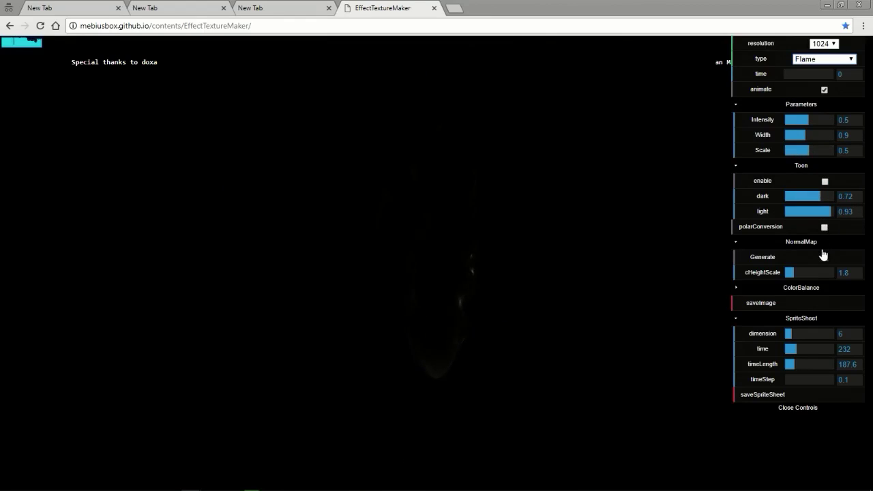
click(824, 59)
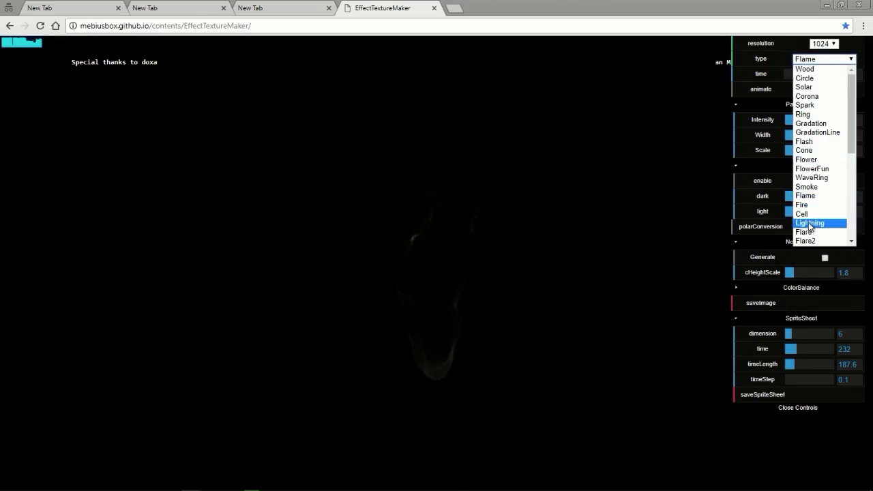
click(802, 205)
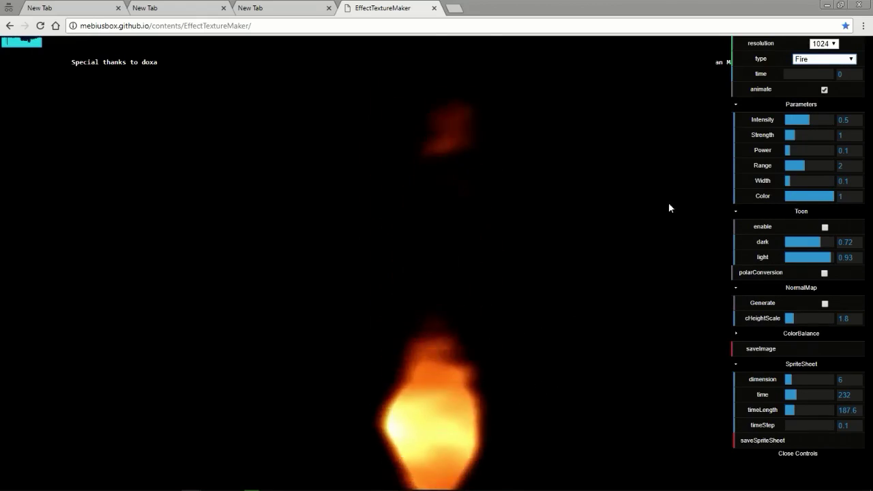
Step: Set Fire intensity 0.71, strength 2.3, power 0.44 and export a sprite sheet
drag(797, 120, 818, 120)
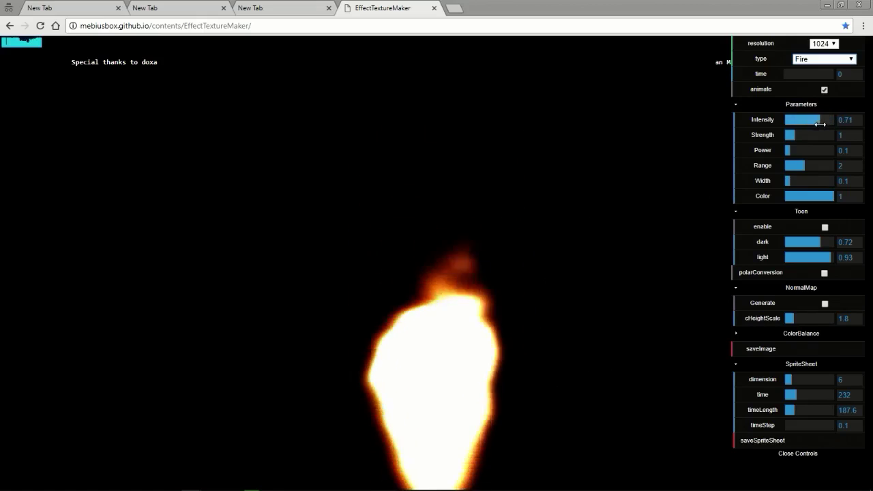
drag(790, 135, 798, 135)
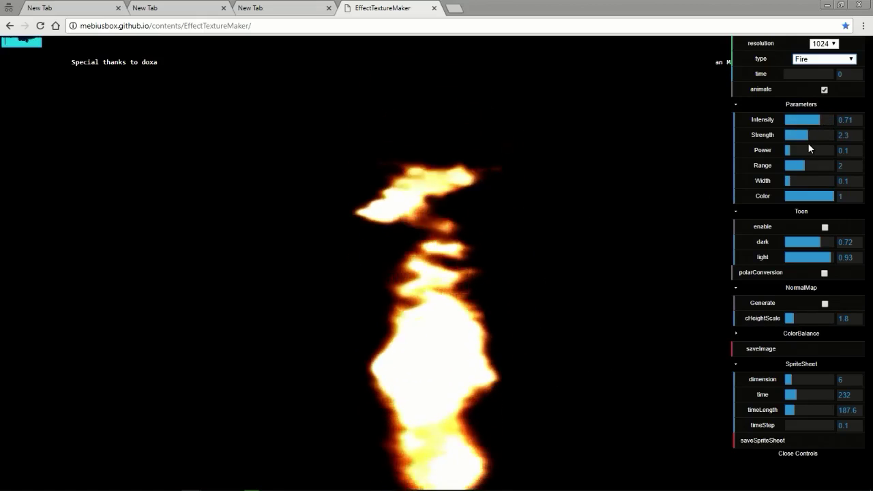
drag(790, 149, 818, 148)
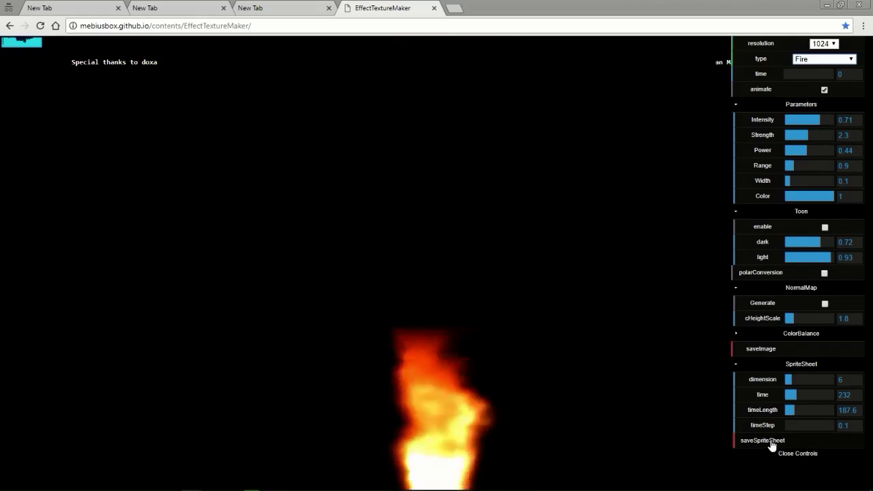
click(761, 439)
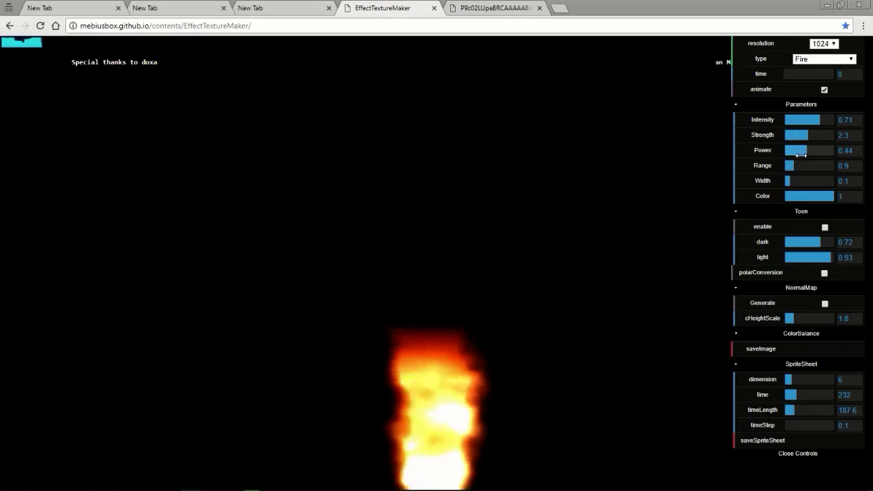
Step: Widen the fire to width 0.64 and export the adjusted sprite sheet
drag(788, 180, 813, 180)
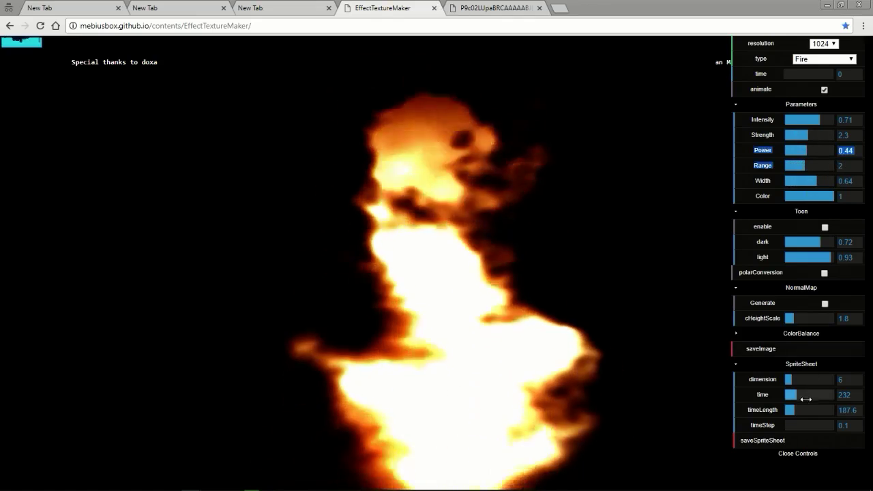
click(761, 439)
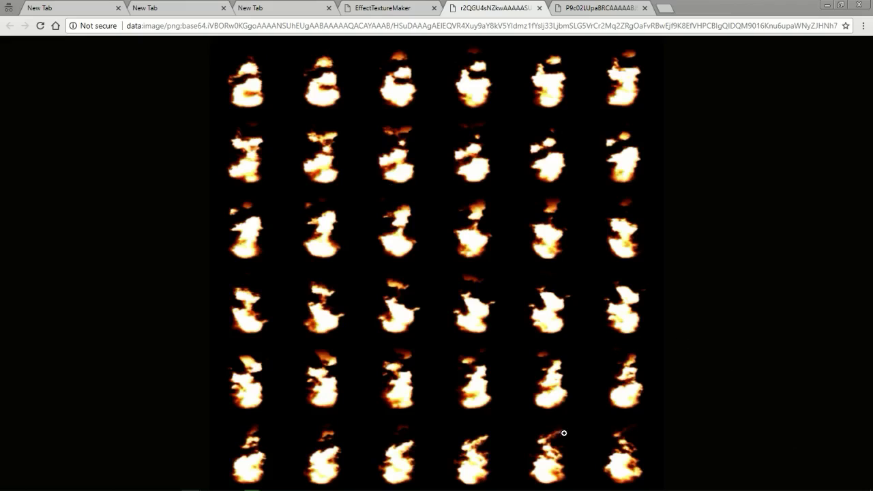
click(389, 8)
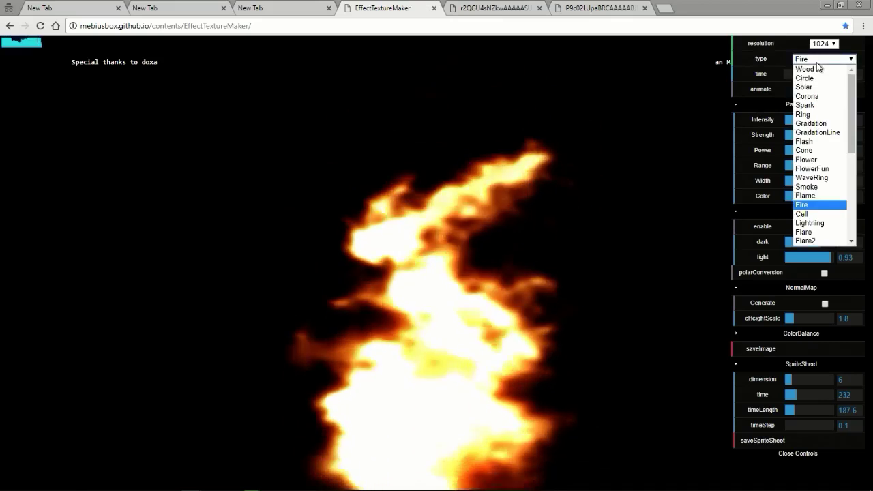
Step: Switch to the Cell texture and settle its power exponent around 18.2
click(801, 212)
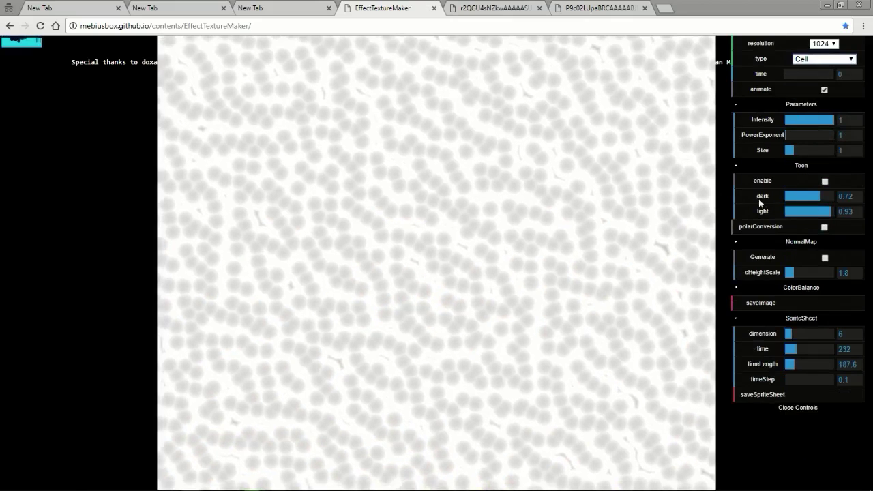
drag(794, 135, 808, 135)
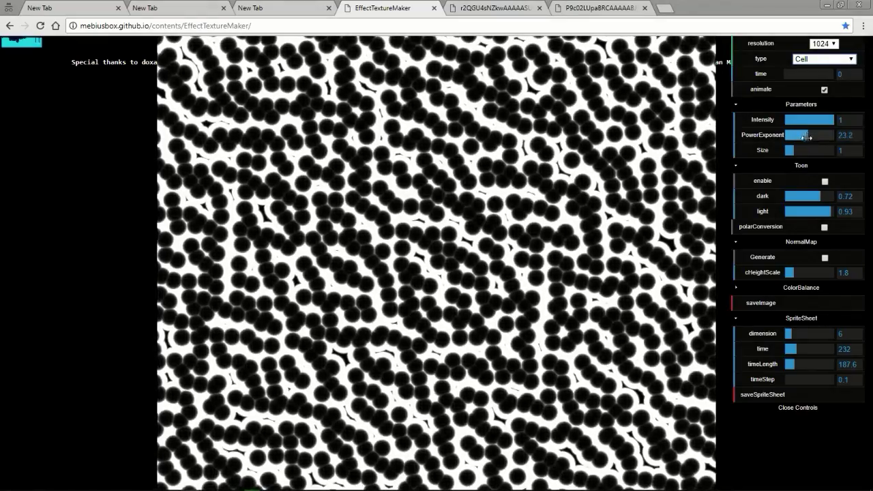
drag(825, 120, 807, 120)
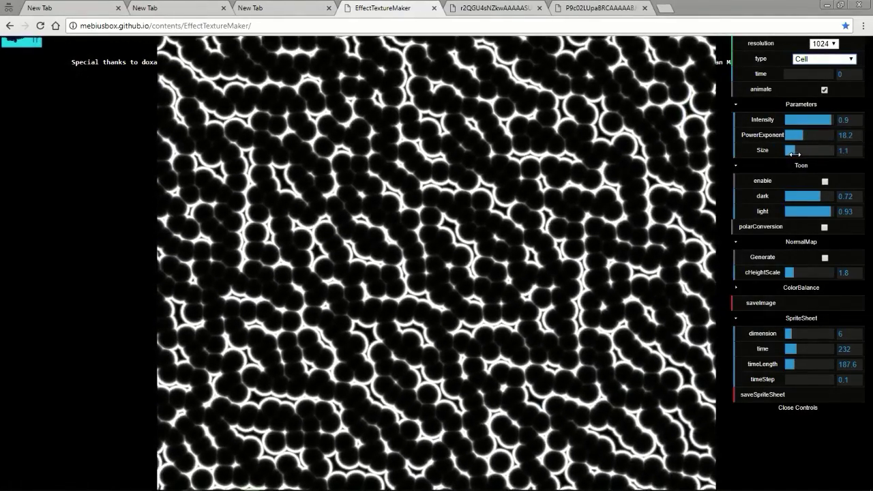
Step: Preview the Lightning, Flare and Flare2 textures in turn
click(824, 59)
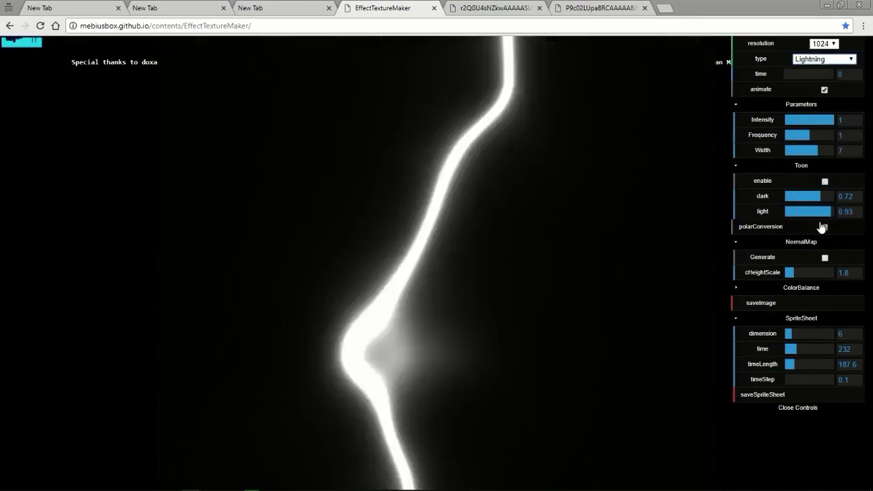
click(824, 59)
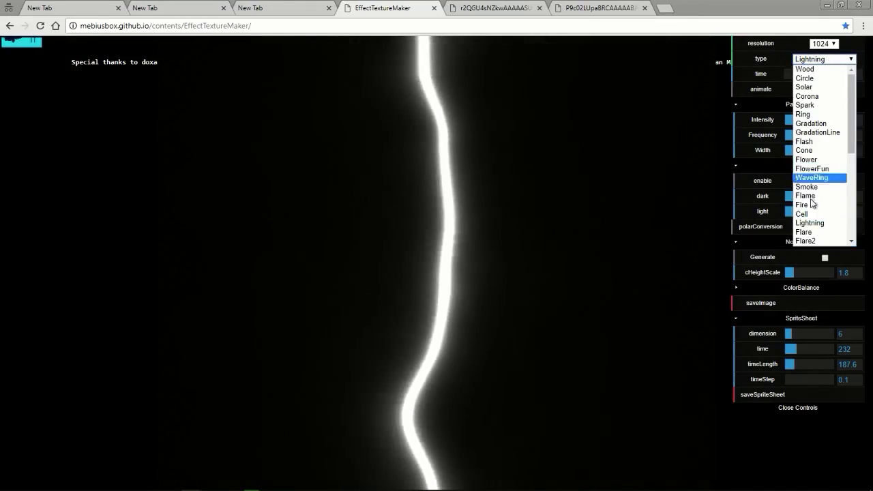
click(807, 213)
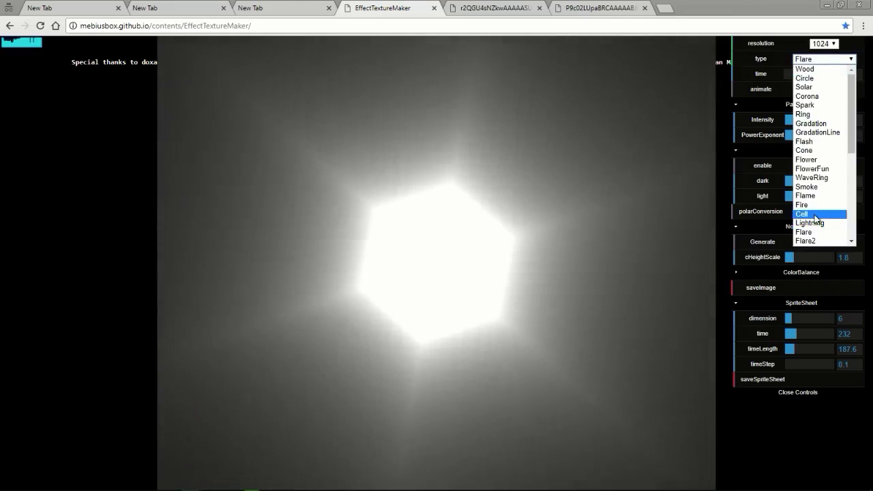
click(805, 240)
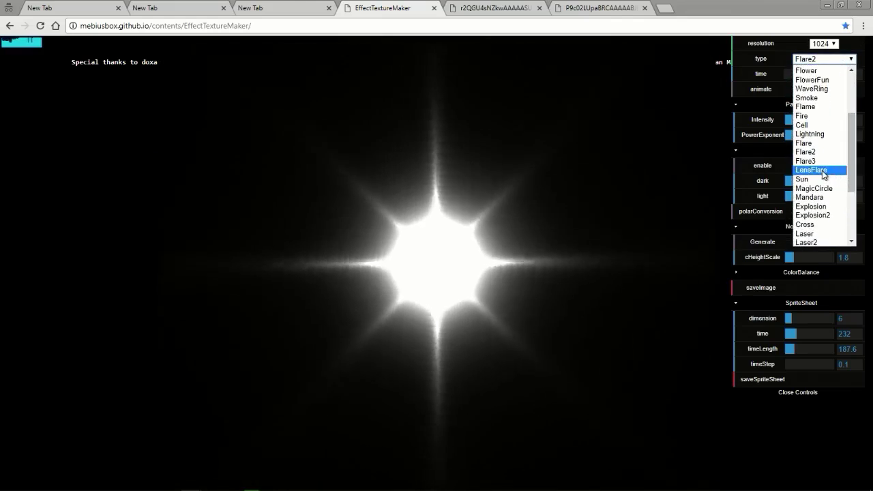
Step: Show a LensFlare with smaller radius, white colour and sprite dimension raised to 12
click(810, 169)
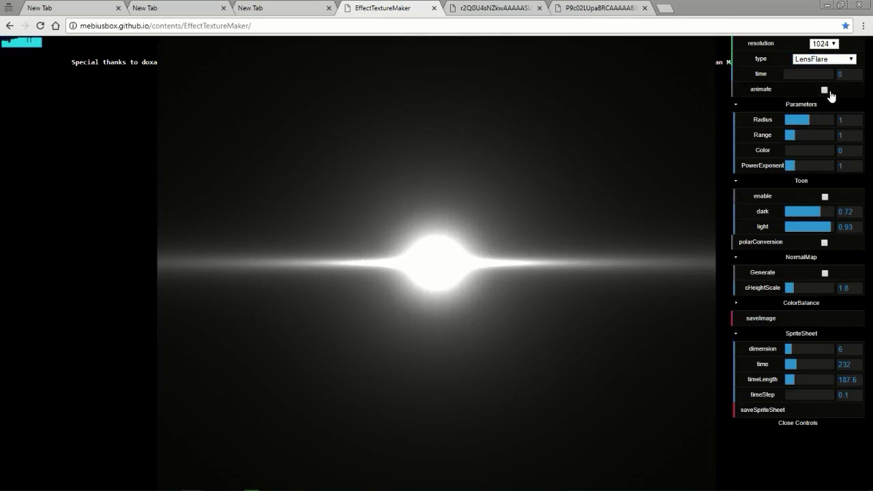
drag(798, 120, 825, 120)
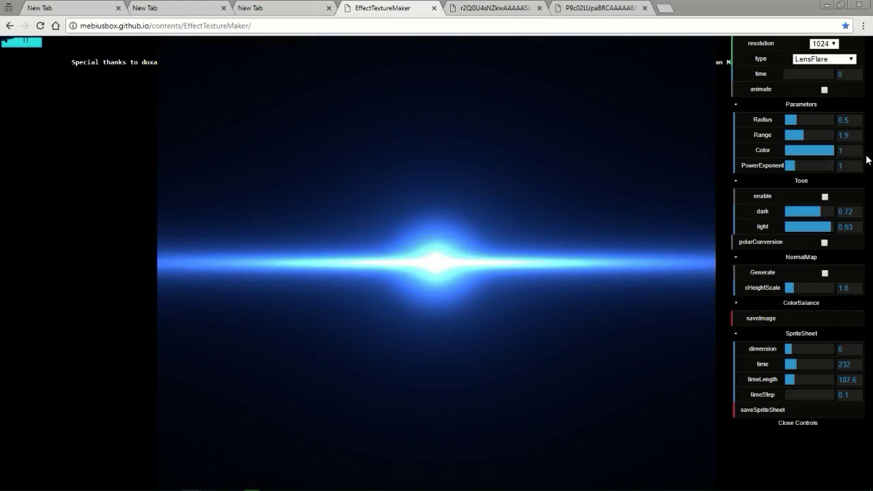
mouse_move(589, 256)
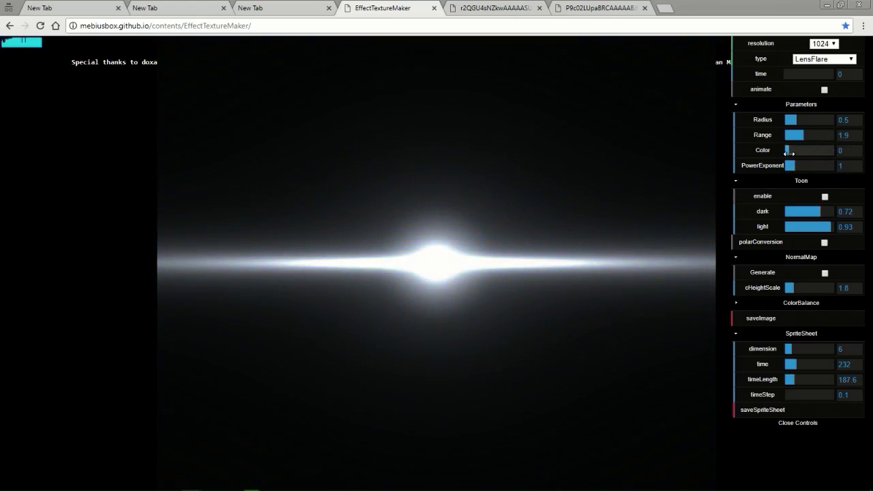
drag(791, 150, 829, 150)
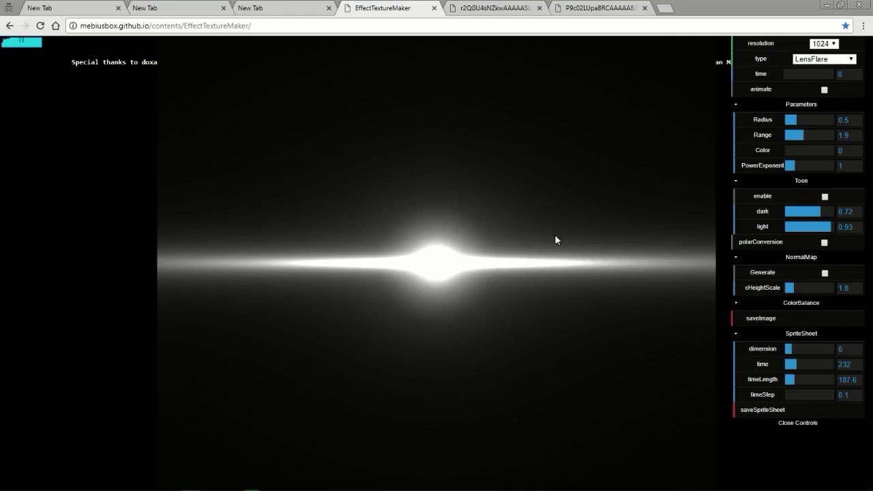
mouse_move(769, 189)
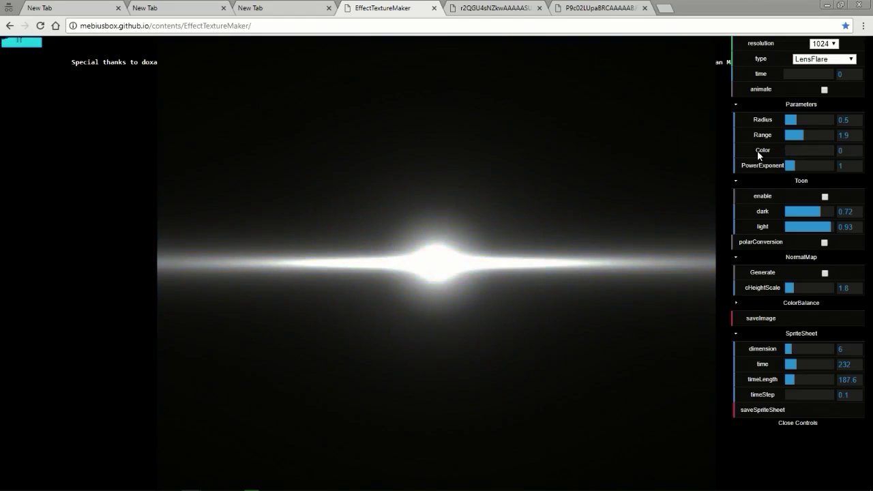
drag(791, 150, 832, 150)
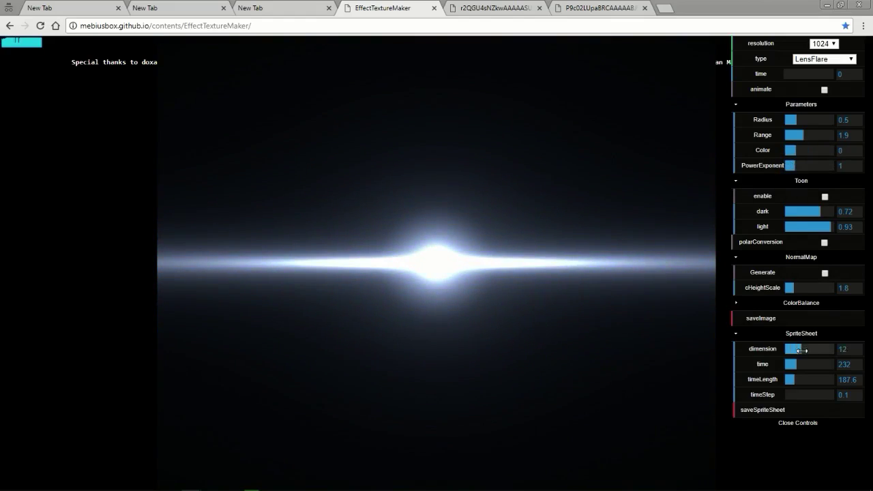
click(824, 59)
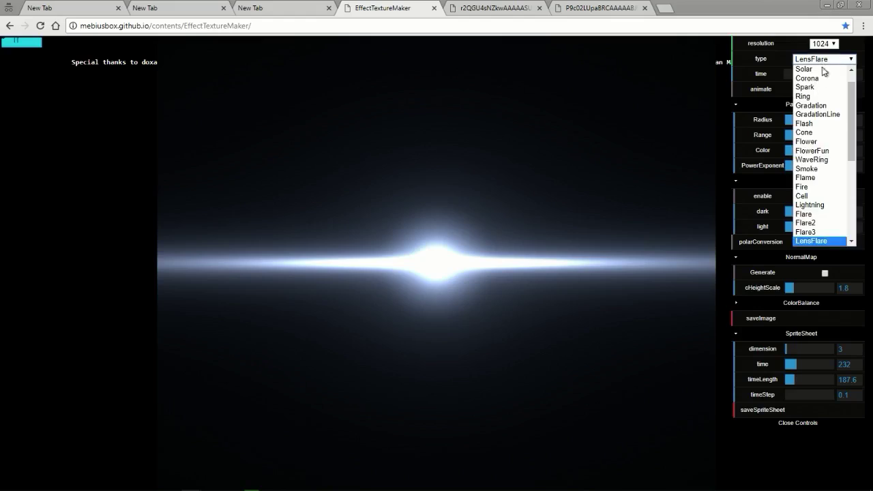
Step: Switch to an animated Sun texture shrunk to a small warm orange glow
scroll(down, 3)
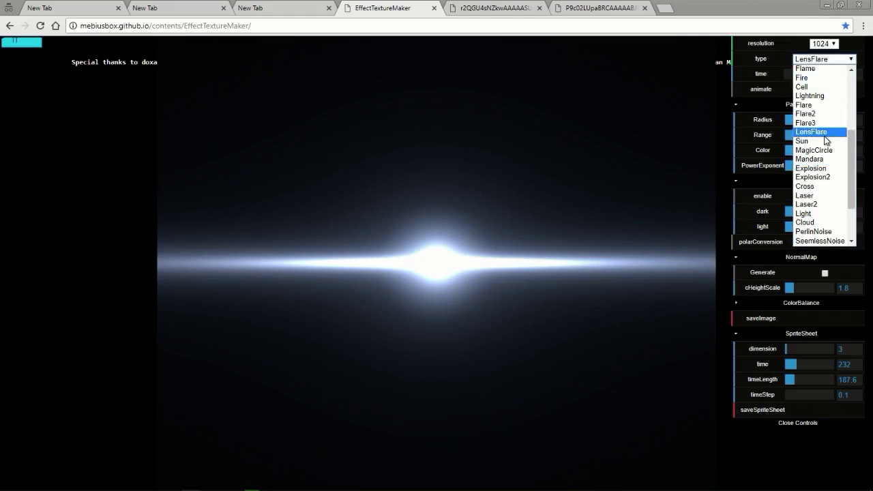
click(802, 140)
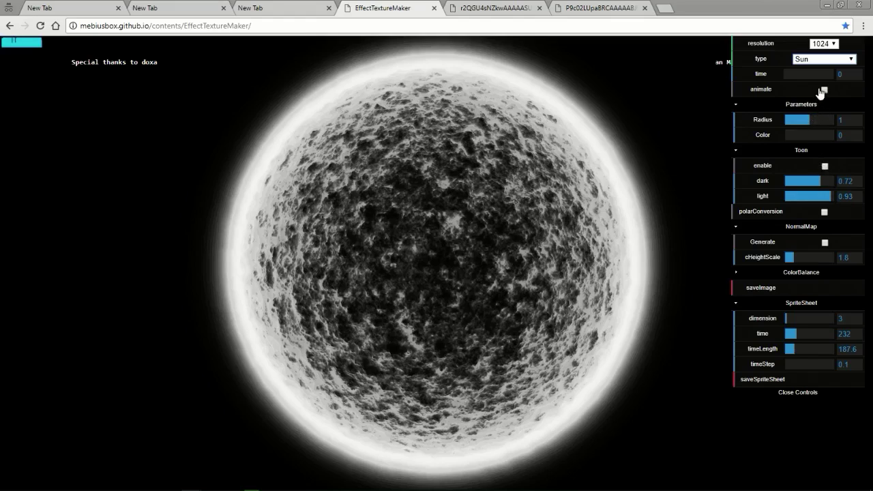
click(823, 90)
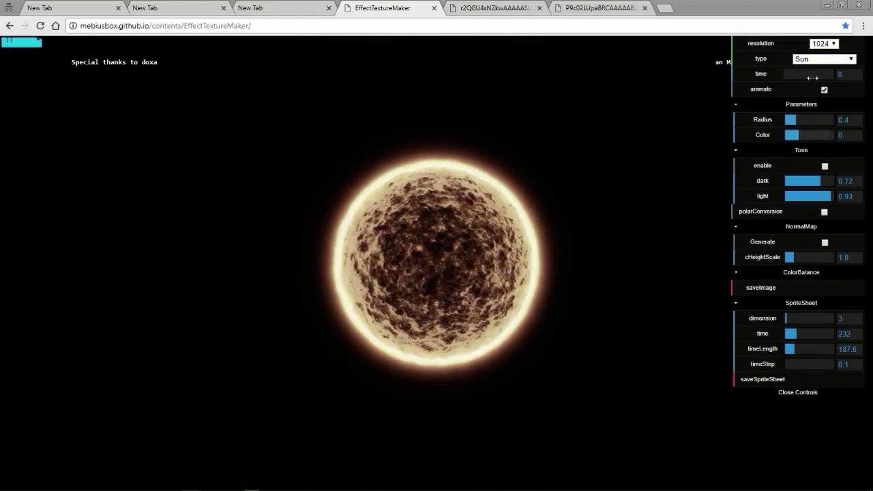
click(823, 59)
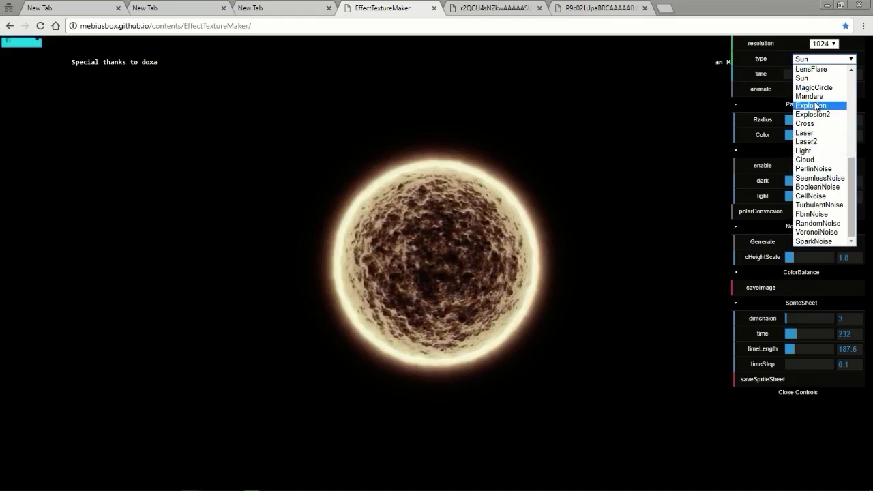
Step: Preview the MagicCircle texture, then choose Mandara from the type list
click(813, 87)
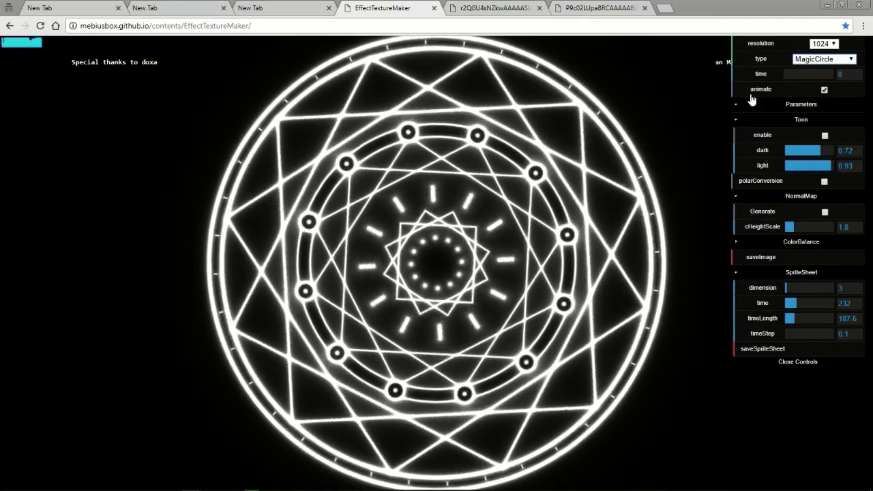
click(824, 59)
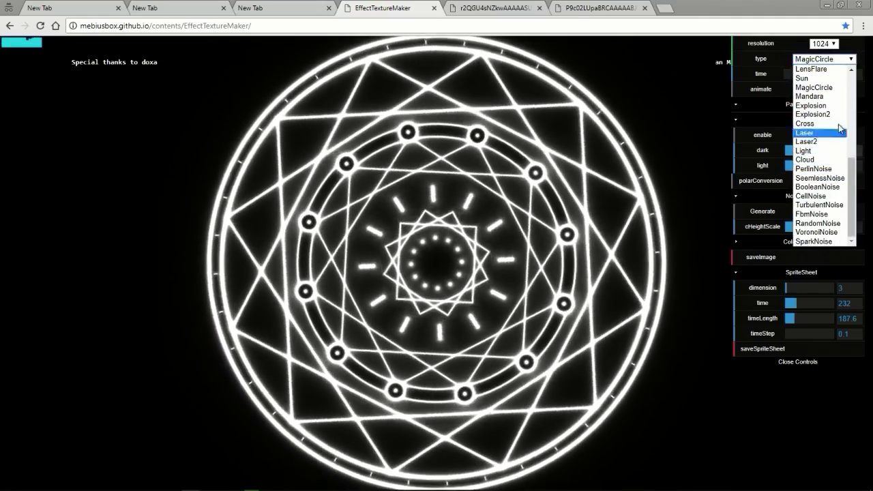
click(809, 96)
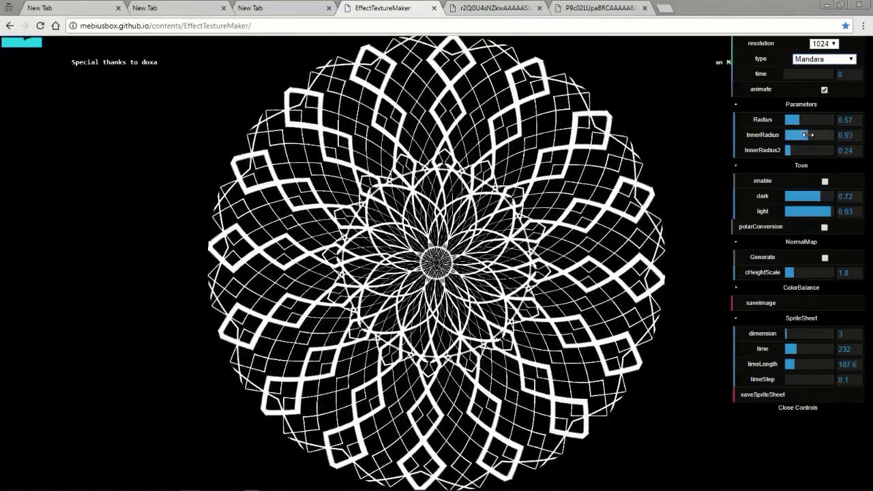
Step: Shrink the Mandara inner radii to about 0.36 and 0.49 and tweak the toon dark level
drag(818, 135, 791, 135)
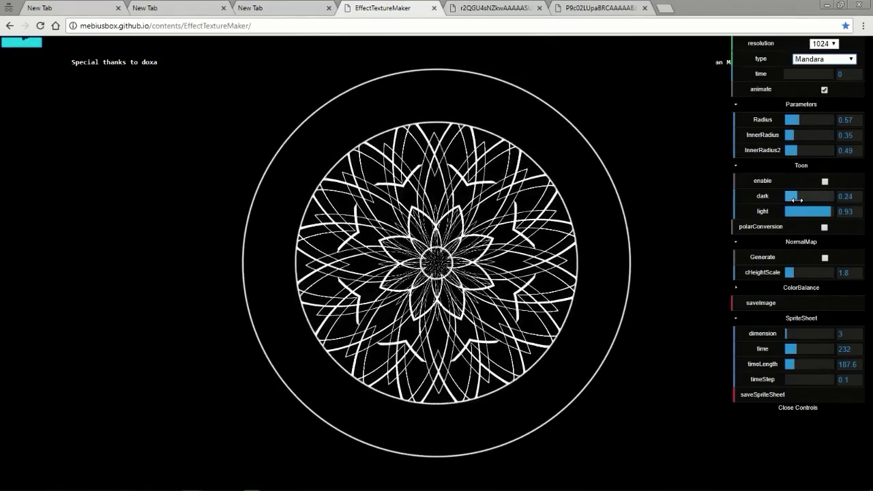
drag(794, 197, 798, 196)
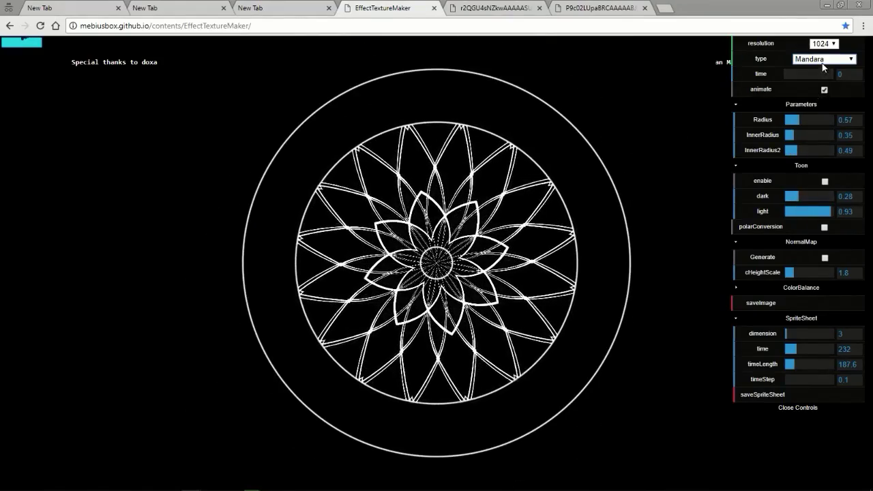
click(824, 59)
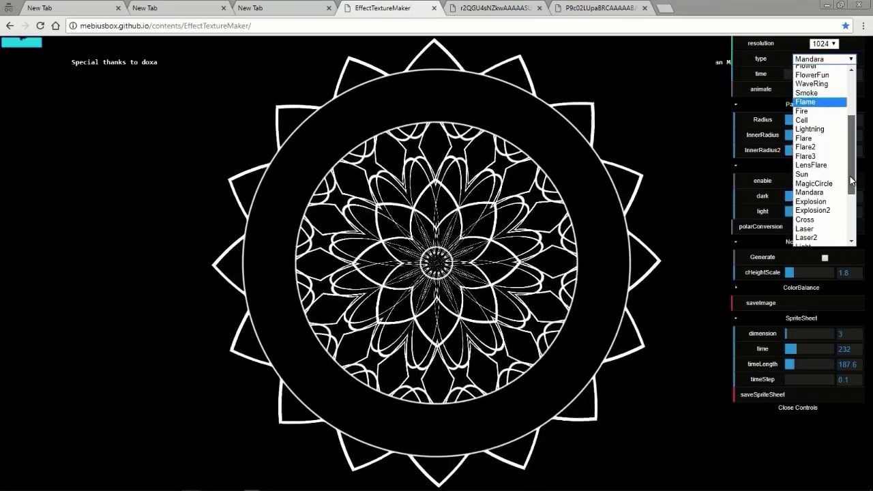
Step: Switch to the Explosion texture and set its camera angle and camera pan to 1
click(803, 138)
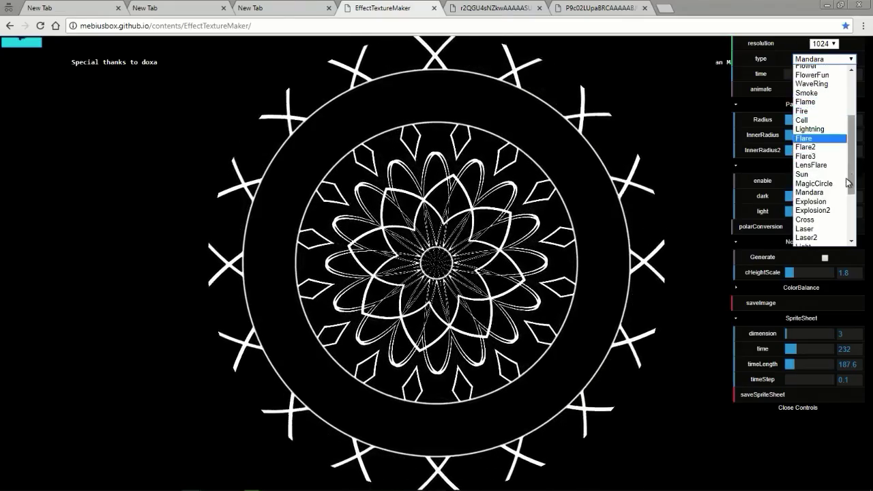
click(810, 202)
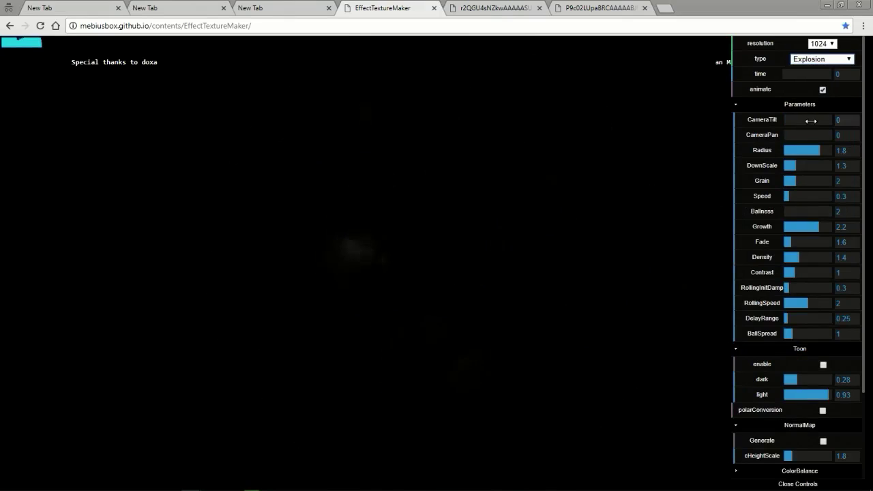
drag(789, 120, 807, 120)
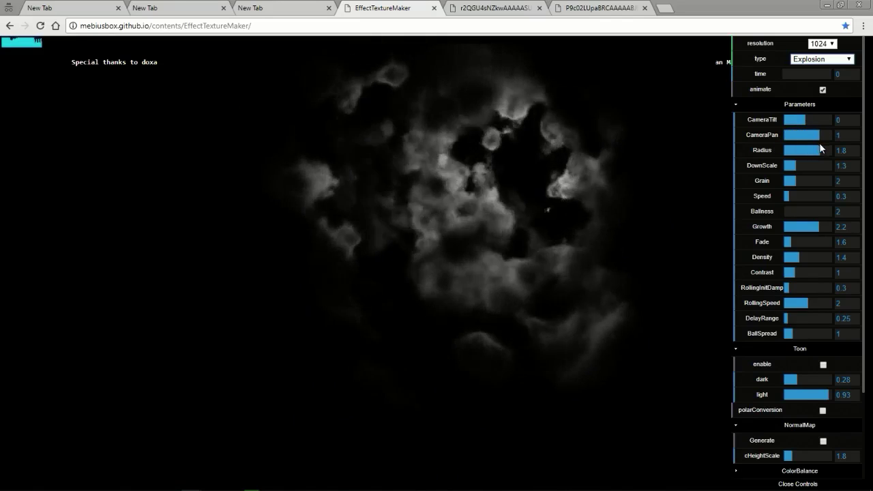
drag(808, 149, 784, 149)
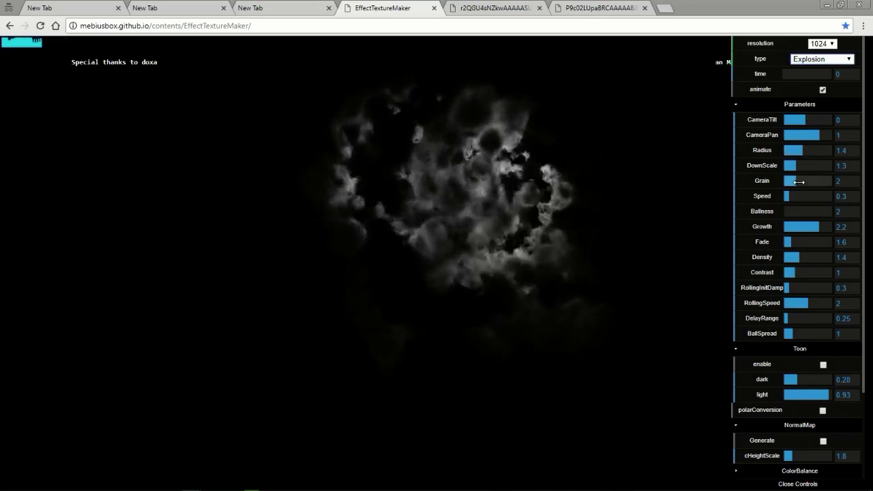
Step: Set the explosion's grain 4.3, speed 0.61, ballness 16.1, growth 1.5 and higher density
drag(798, 180, 821, 180)
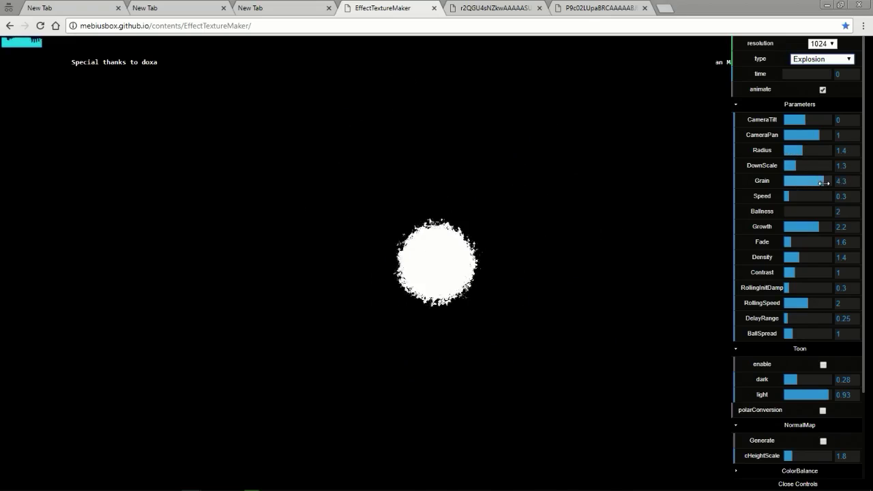
drag(788, 196, 832, 196)
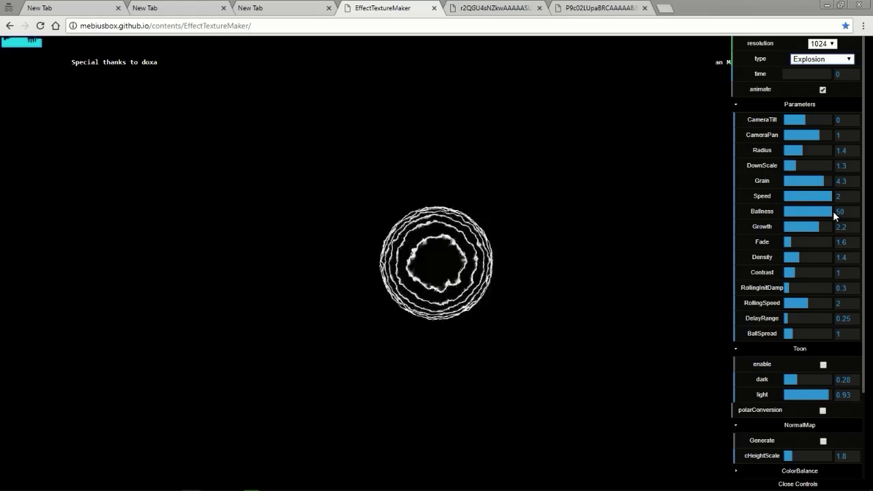
drag(825, 196, 799, 196)
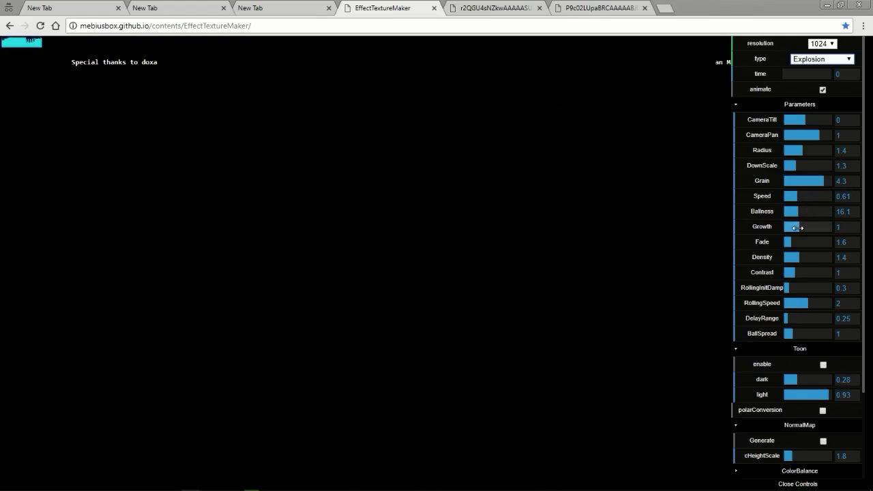
drag(789, 227, 797, 226)
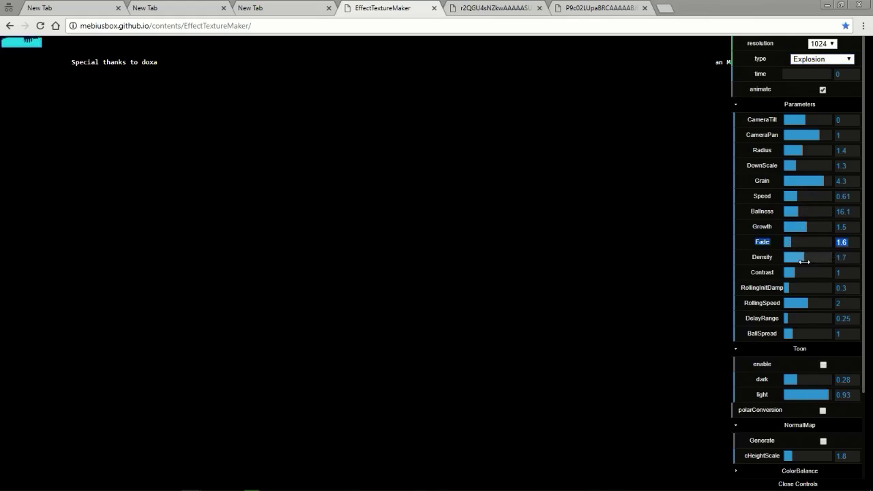
Step: Experiment with the ColorBalance shadows and blue midtones, pushing shadows red up for orange
scroll(down, 3)
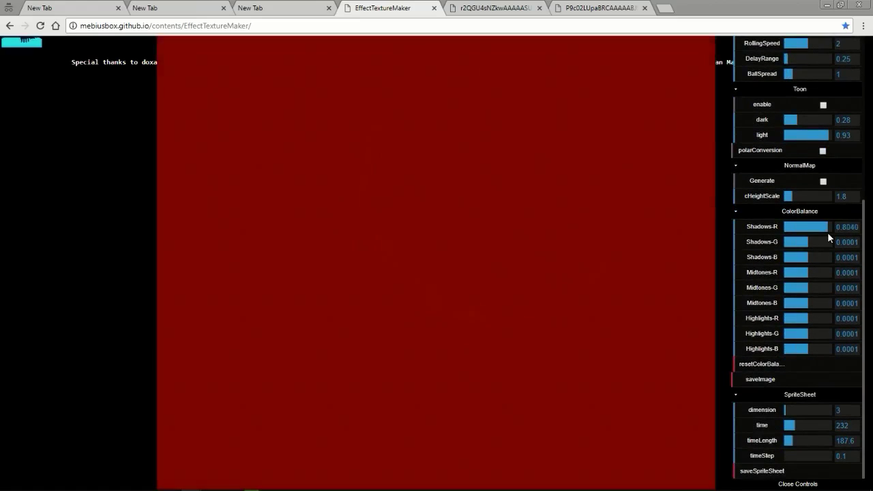
drag(819, 226, 791, 227)
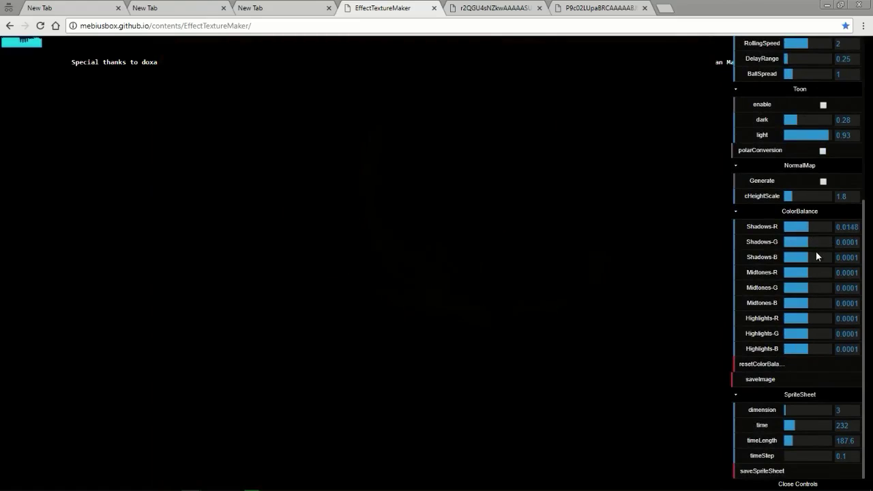
drag(791, 242, 812, 242)
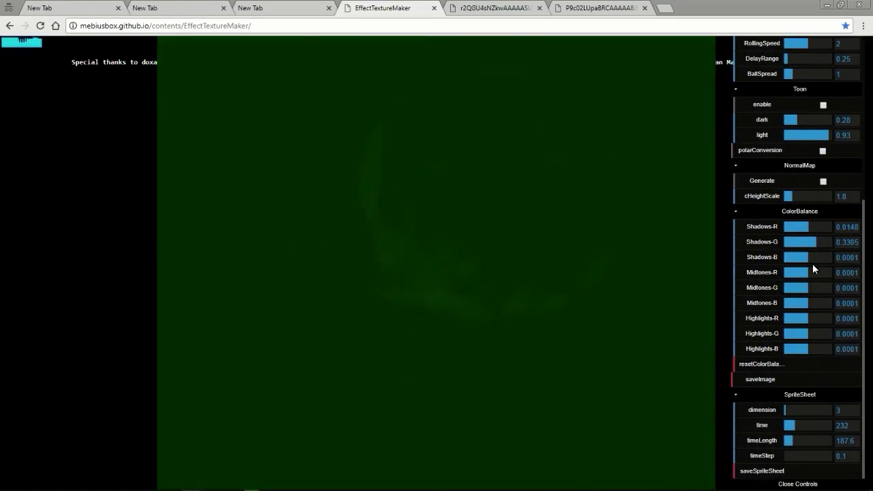
drag(794, 256, 821, 256)
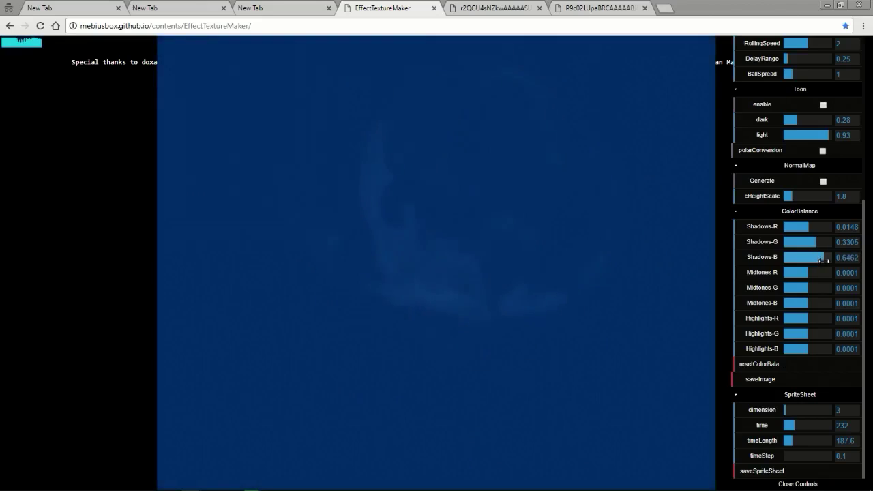
drag(816, 256, 791, 256)
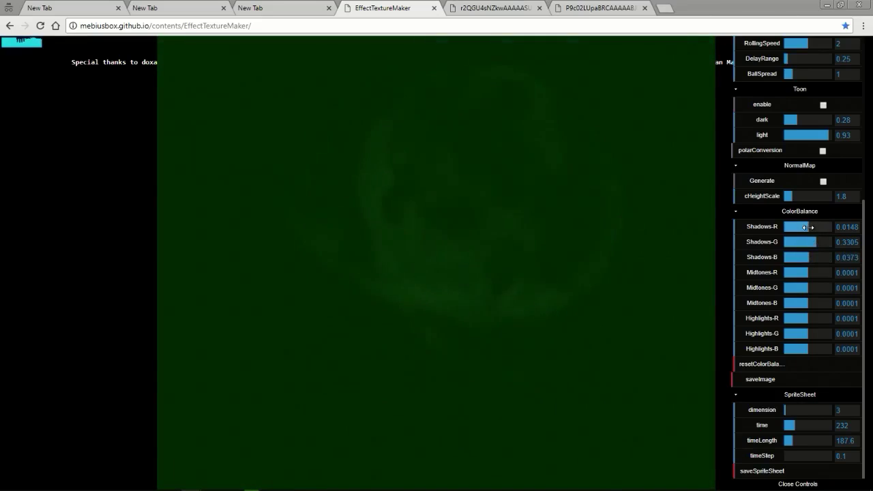
drag(793, 226, 812, 227)
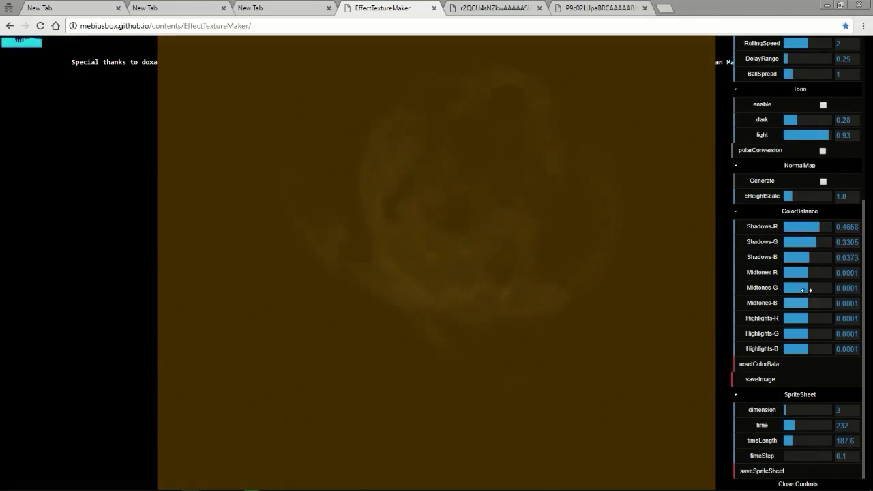
drag(791, 303, 825, 303)
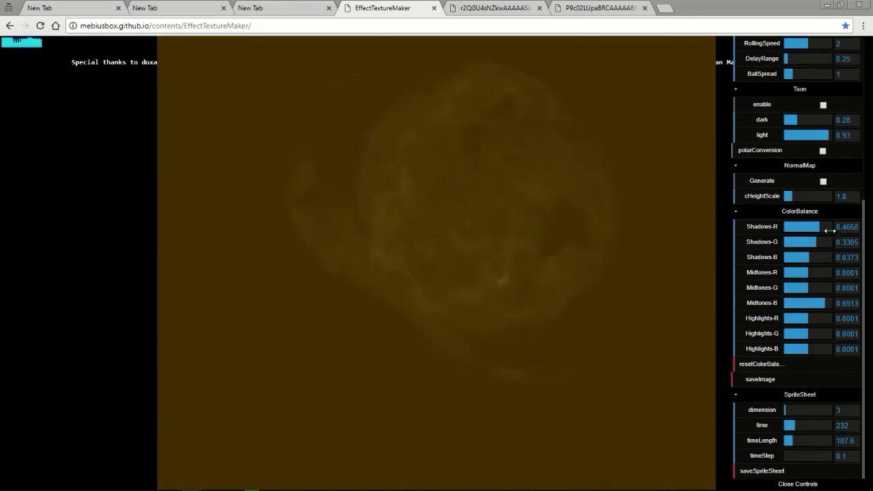
drag(805, 227, 829, 226)
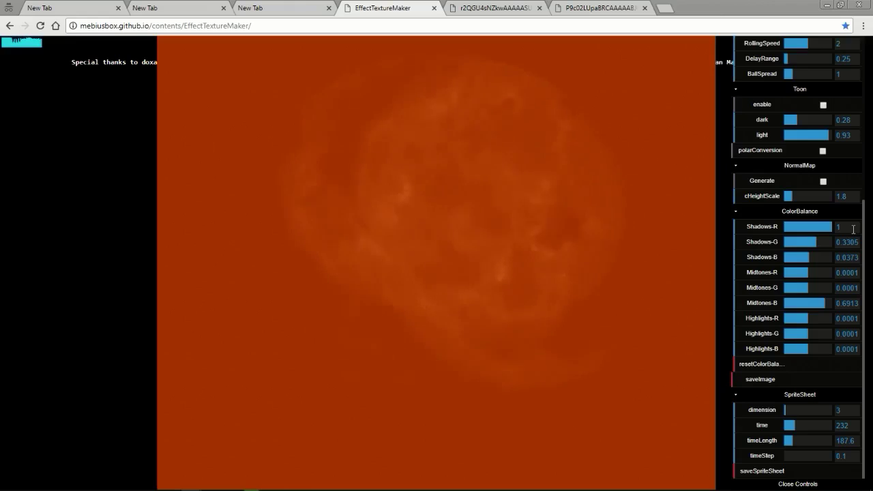
Step: Pull all shadows down to -1 and lower the red midtones and red highlights below zero
drag(789, 348, 839, 347)
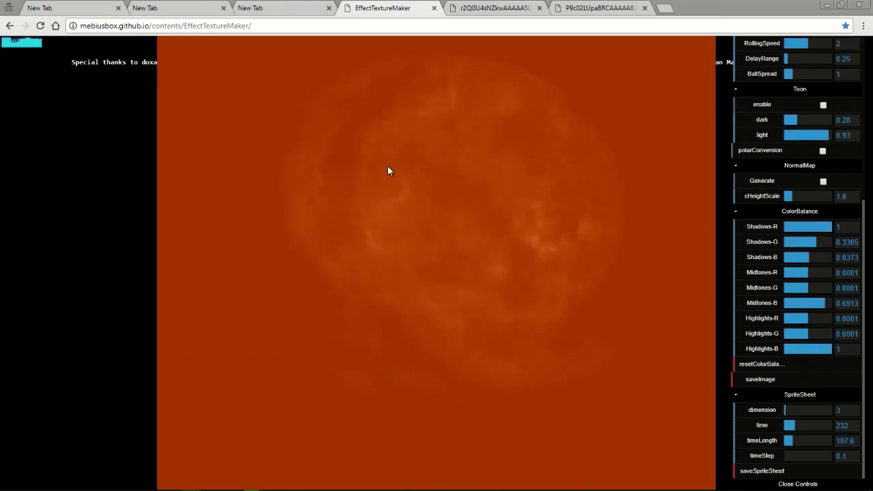
mouse_move(500, 178)
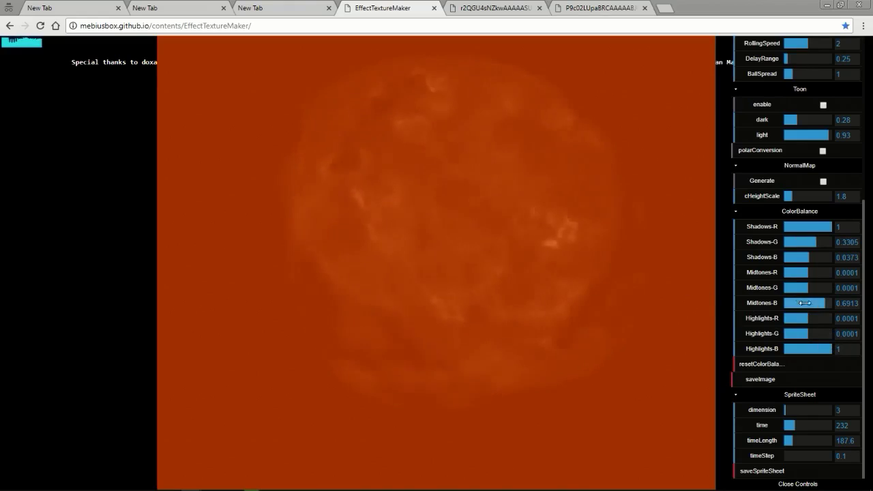
drag(791, 286, 829, 287)
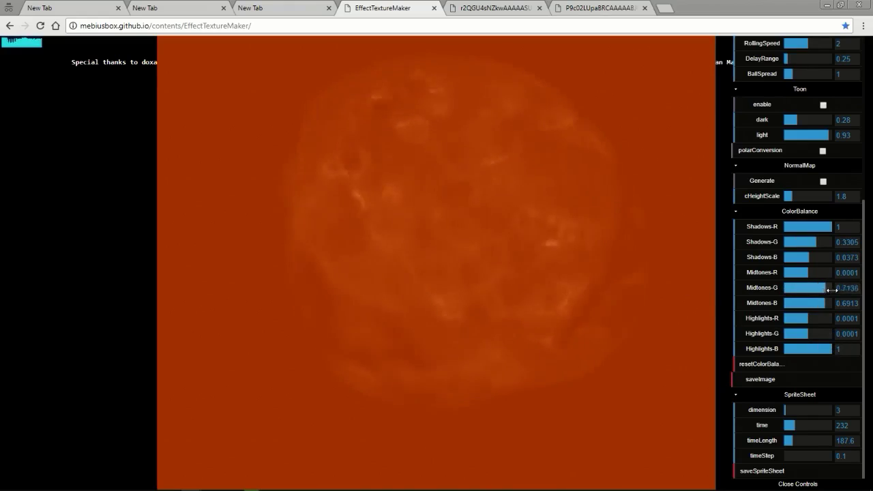
drag(825, 287, 794, 287)
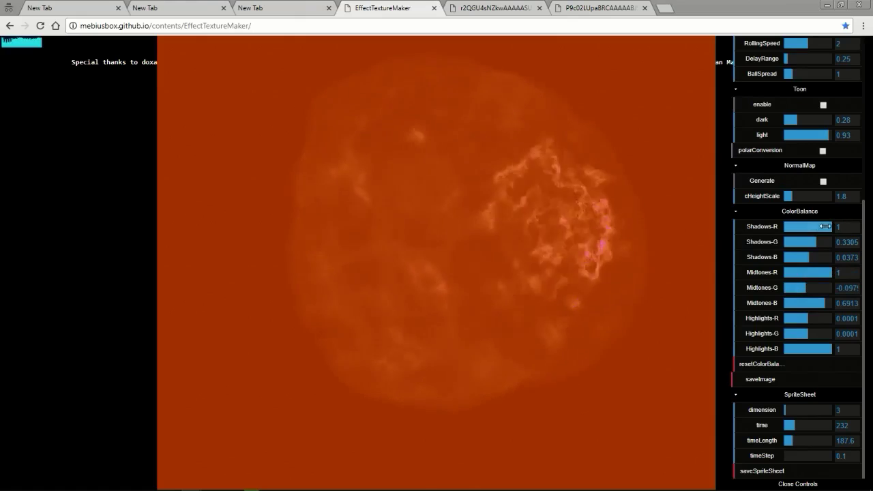
drag(825, 227, 784, 226)
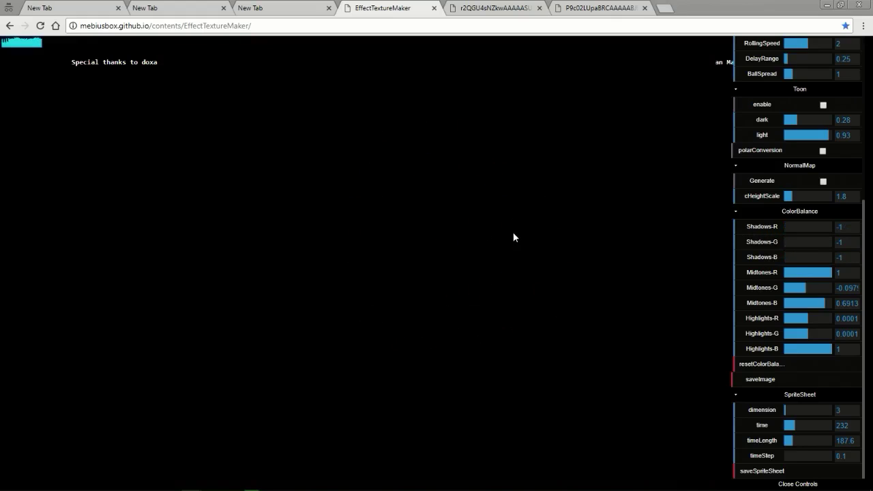
drag(794, 286, 839, 287)
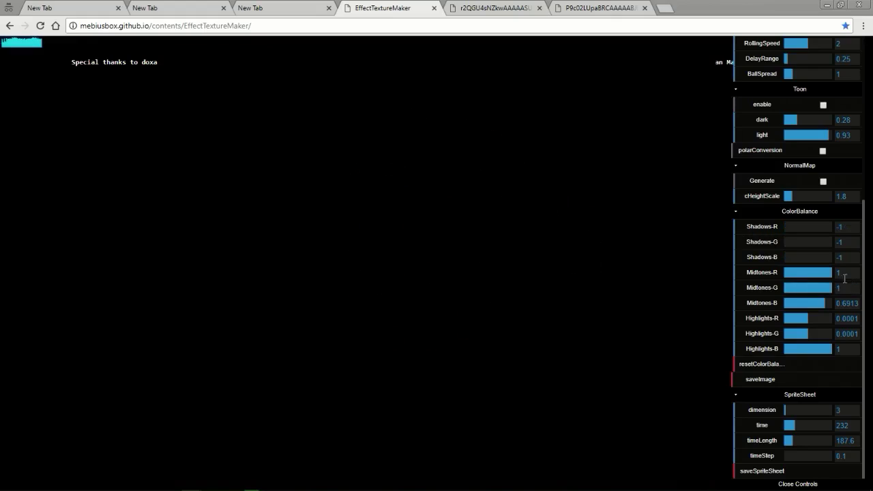
drag(819, 273, 795, 273)
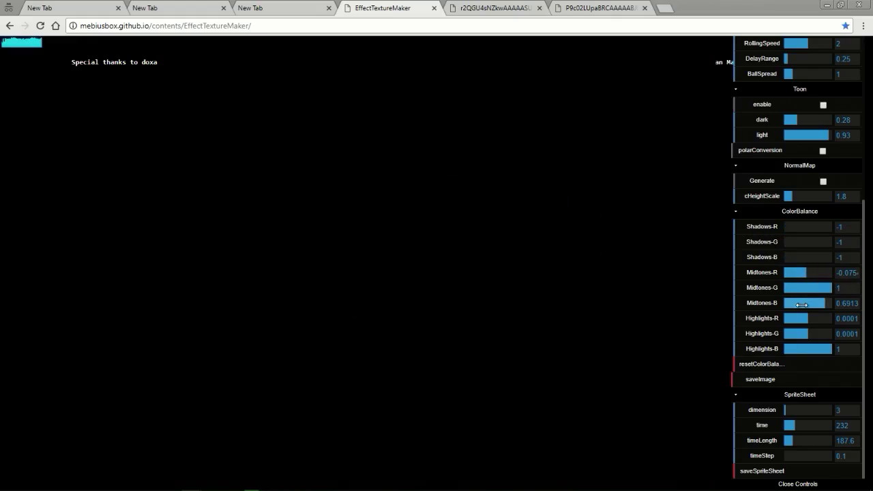
mouse_move(821, 319)
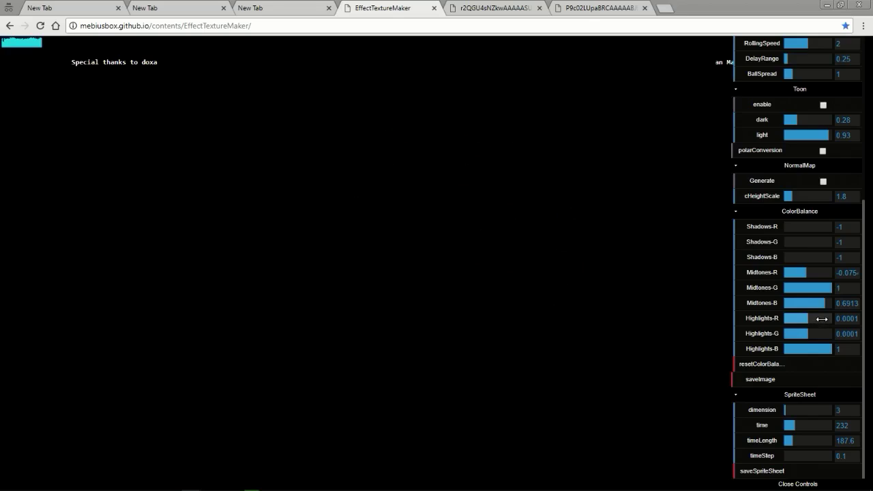
drag(818, 317, 788, 318)
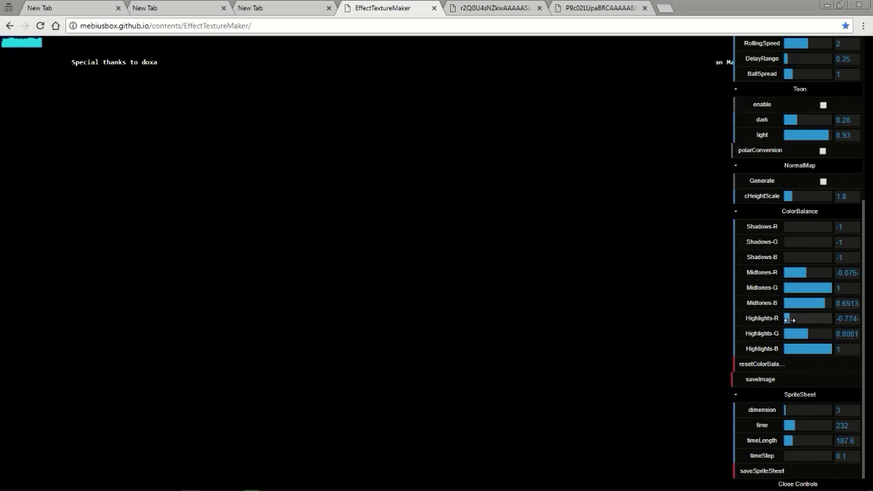
drag(791, 318, 829, 318)
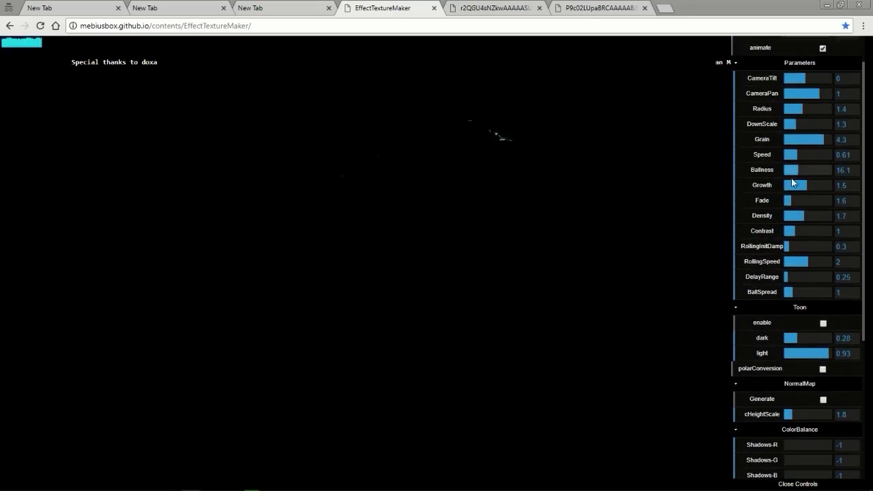
Step: Raise speed to 0.57, reduce grain to 2.3 and lower the rolling height damping and rolling speed
drag(788, 246, 821, 245)
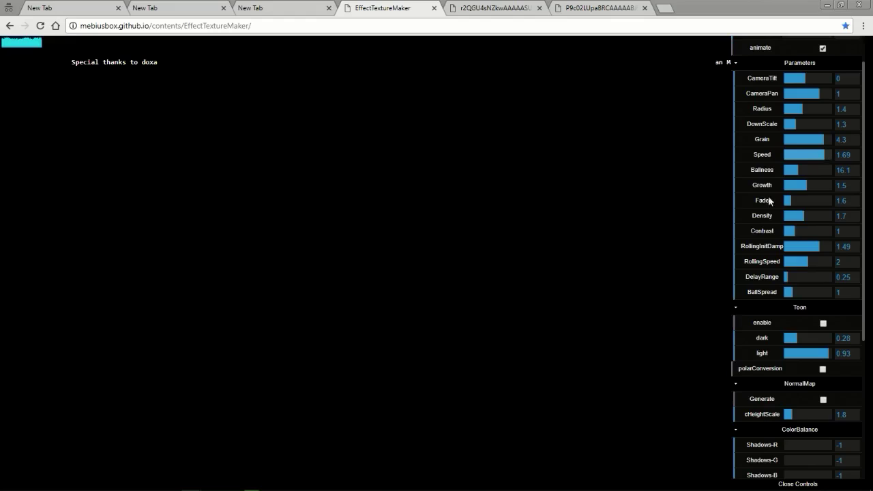
scroll(down, 3)
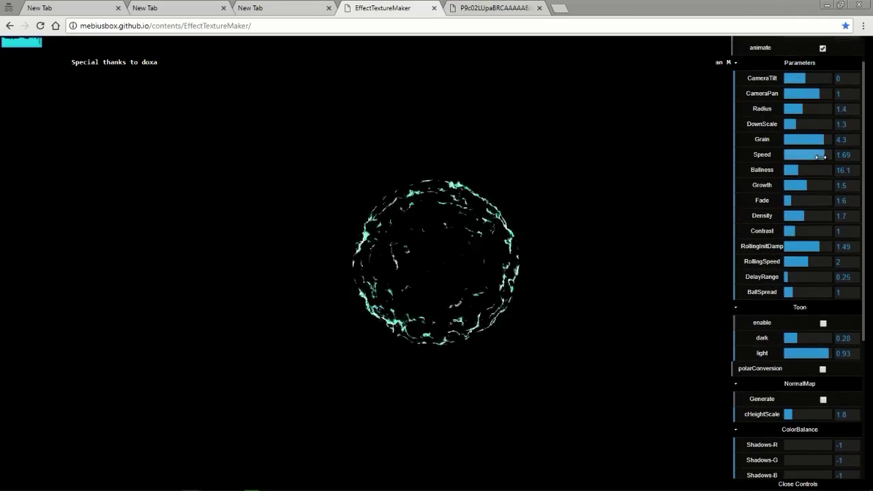
drag(818, 154, 788, 154)
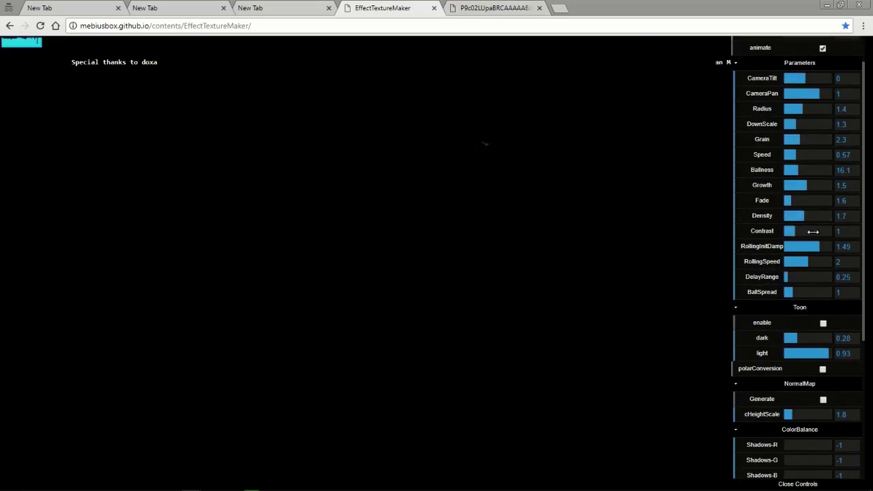
drag(816, 246, 788, 245)
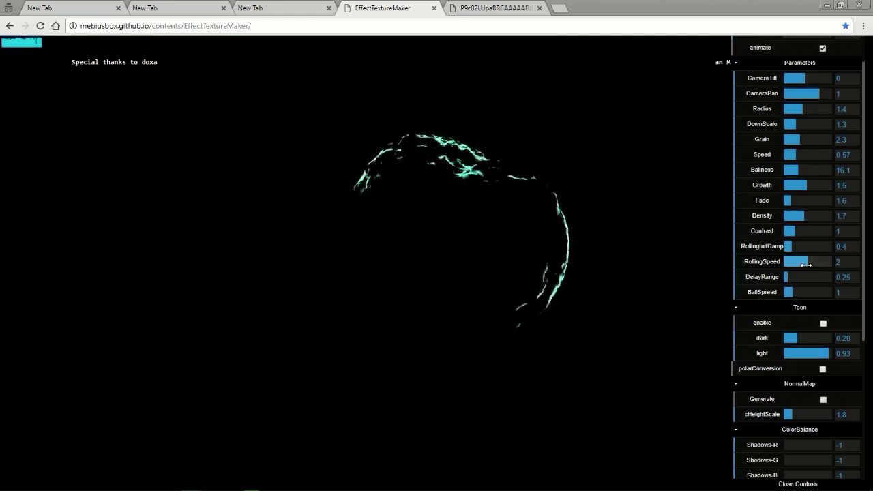
drag(808, 262, 789, 262)
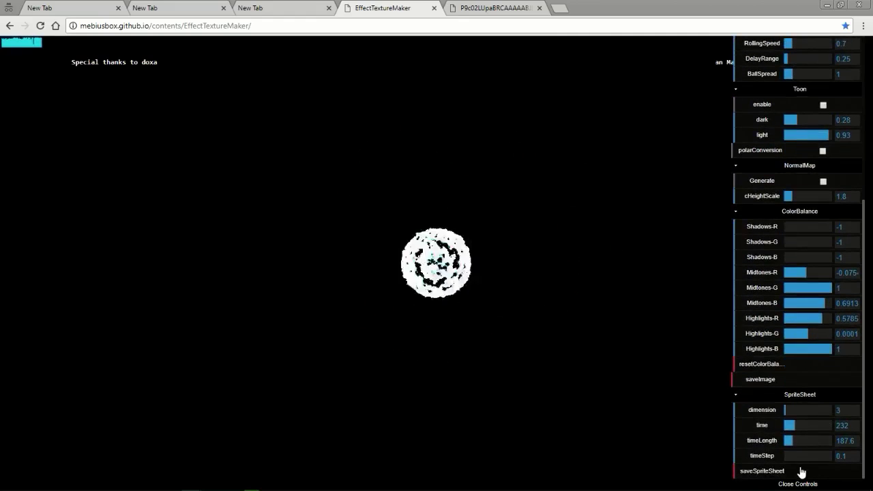
Step: Export the explosion with saveSpriteSheet and return to the editor tab
click(761, 470)
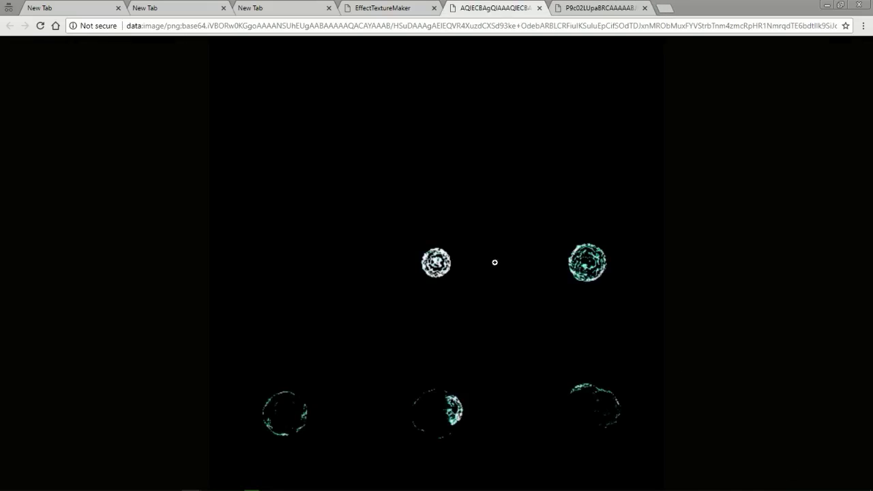
click(381, 8)
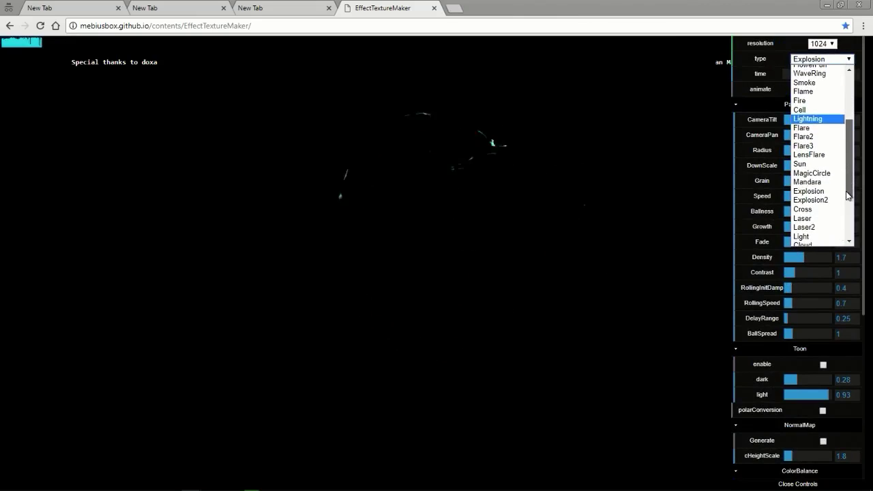
Step: Switch to the Cross texture with intensity 0.46 and power exponent 1.5 for a sharper star
click(802, 210)
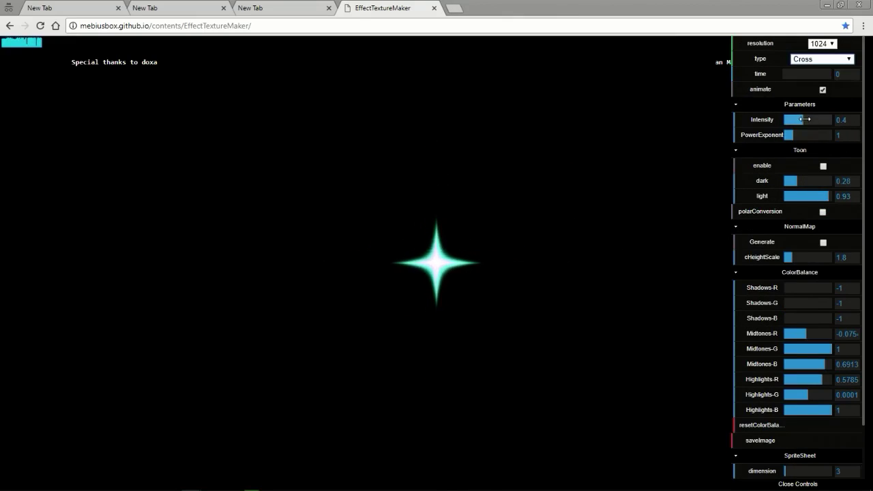
drag(791, 135, 829, 135)
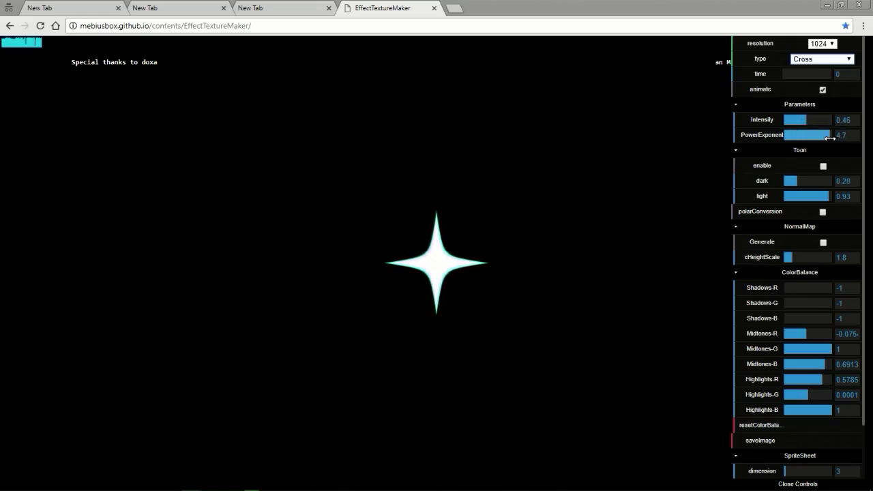
drag(829, 135, 791, 135)
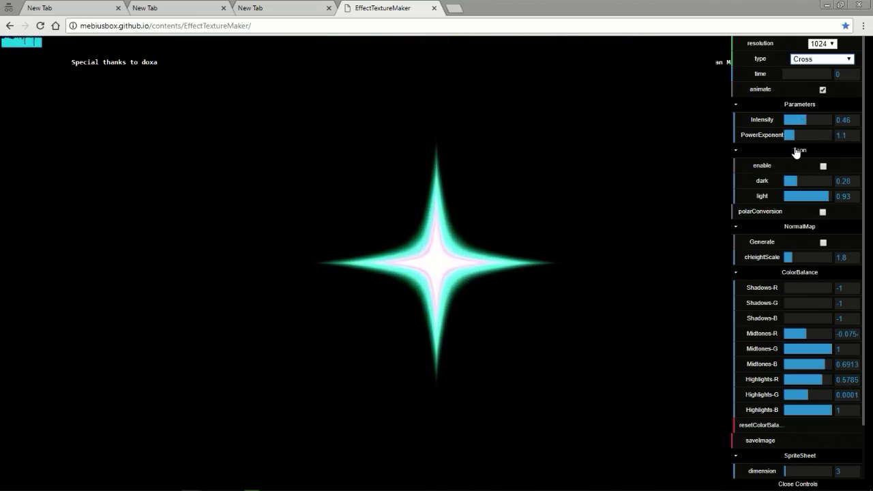
drag(788, 287, 804, 286)
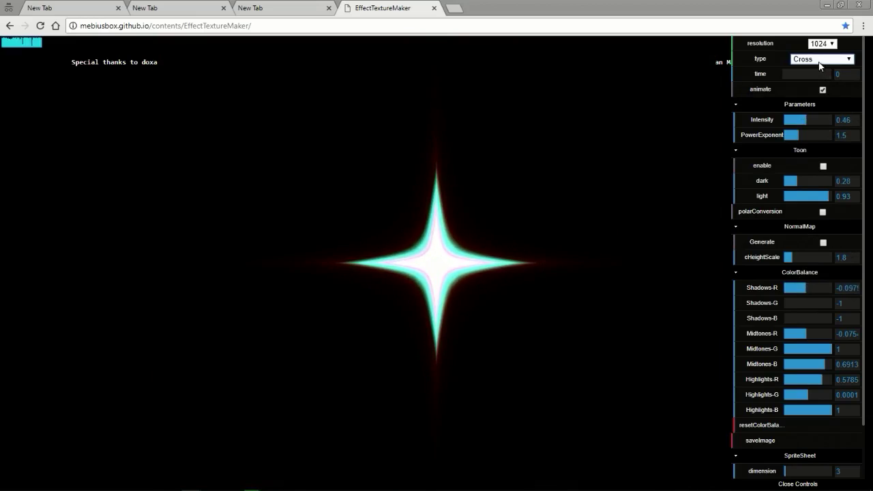
click(821, 59)
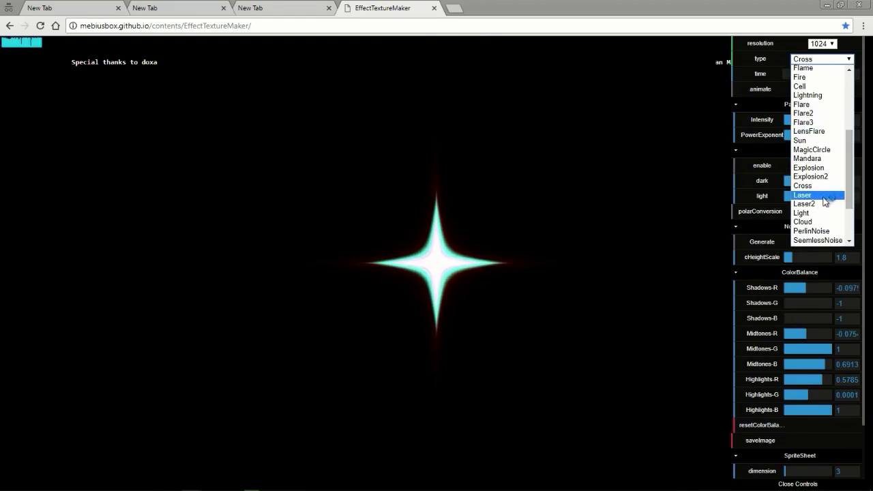
Step: Preview the Laser texture narrowed to width 0.21, then switch to the Cloud texture
click(803, 195)
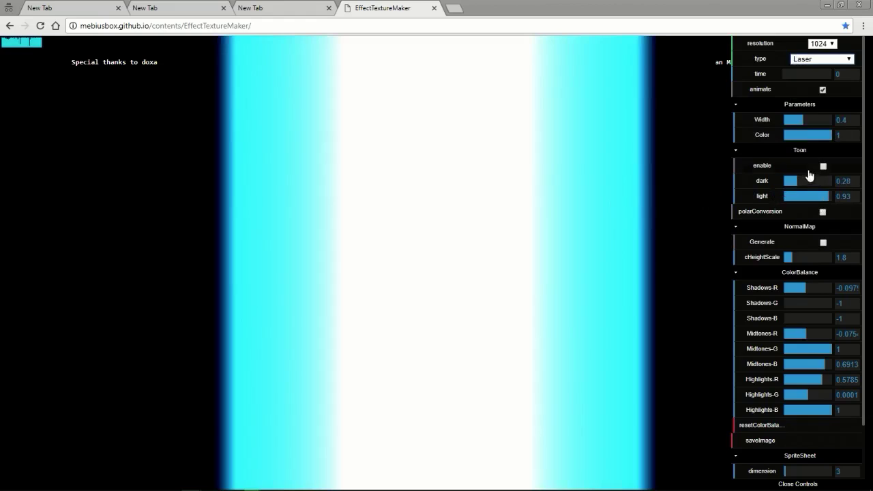
drag(819, 197, 794, 196)
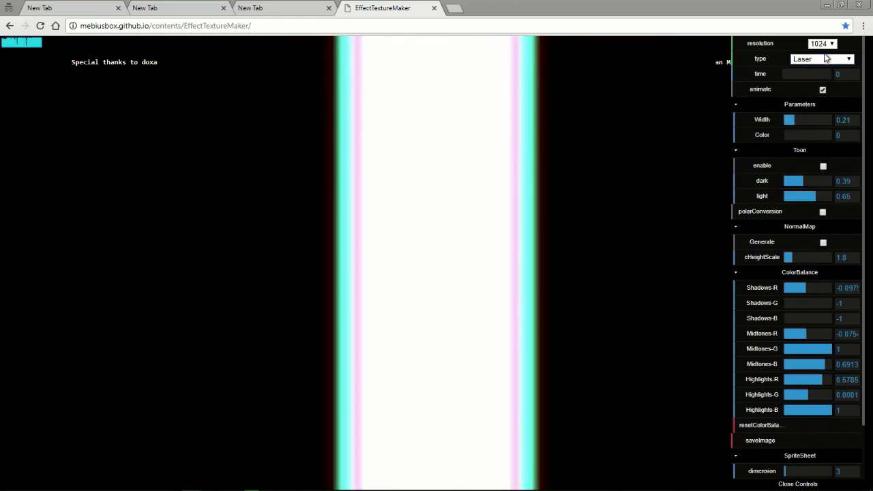
click(821, 59)
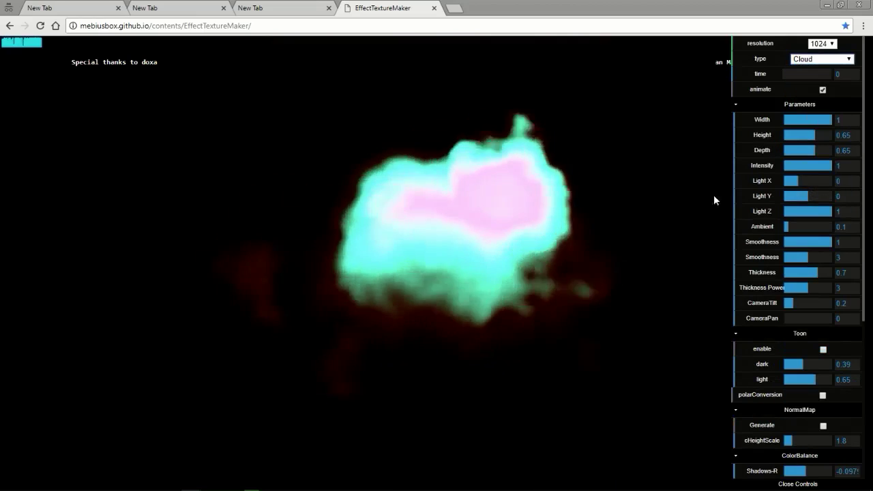
Step: Narrow the cloud to width 0.7, then switch to the PerlinNoise texture
drag(835, 120, 802, 120)
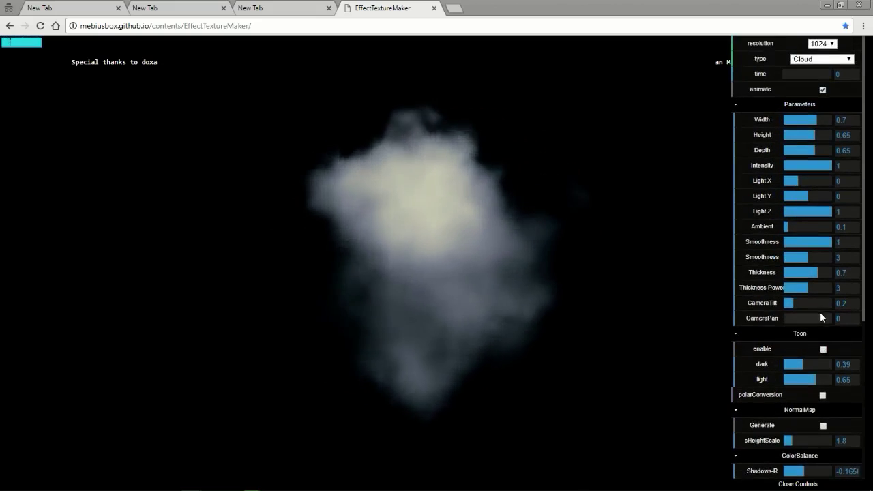
click(821, 59)
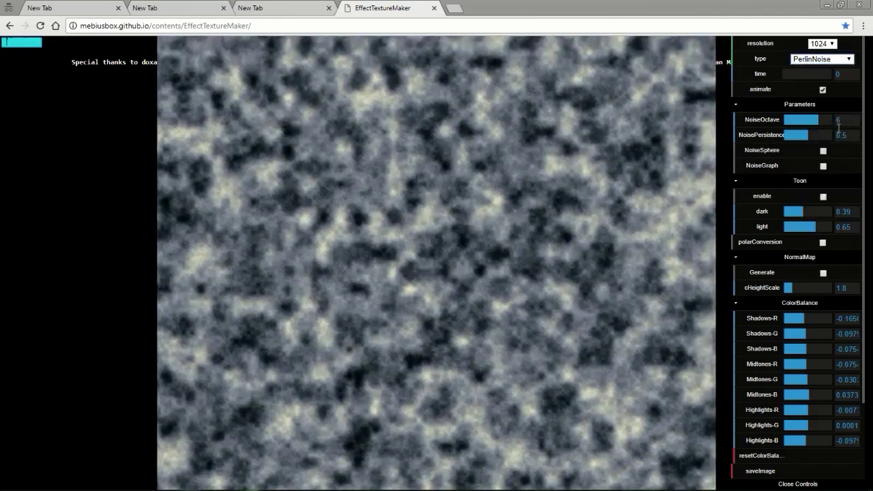
Step: Switch to SeamlessNoise and then to the VoronoiNoise texture
click(821, 58)
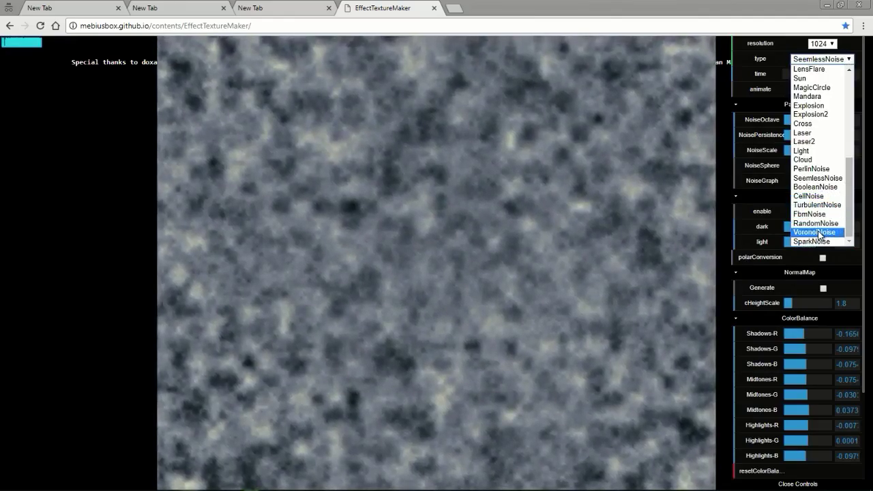
click(813, 232)
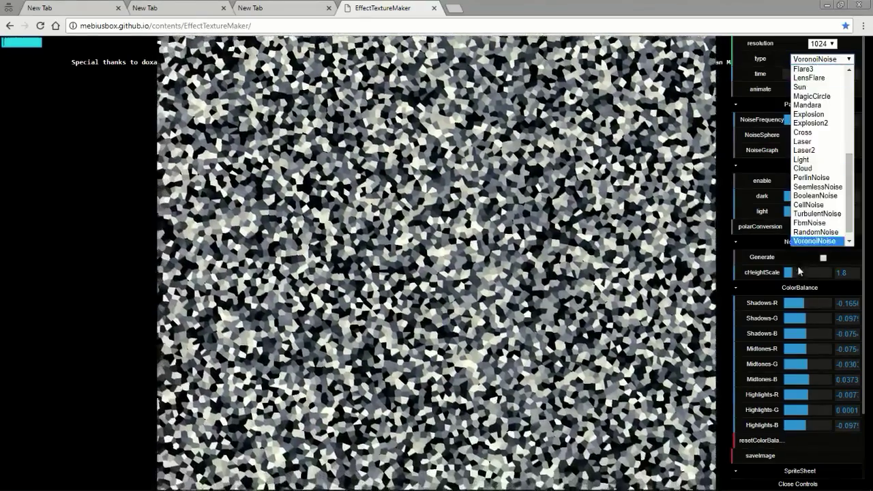